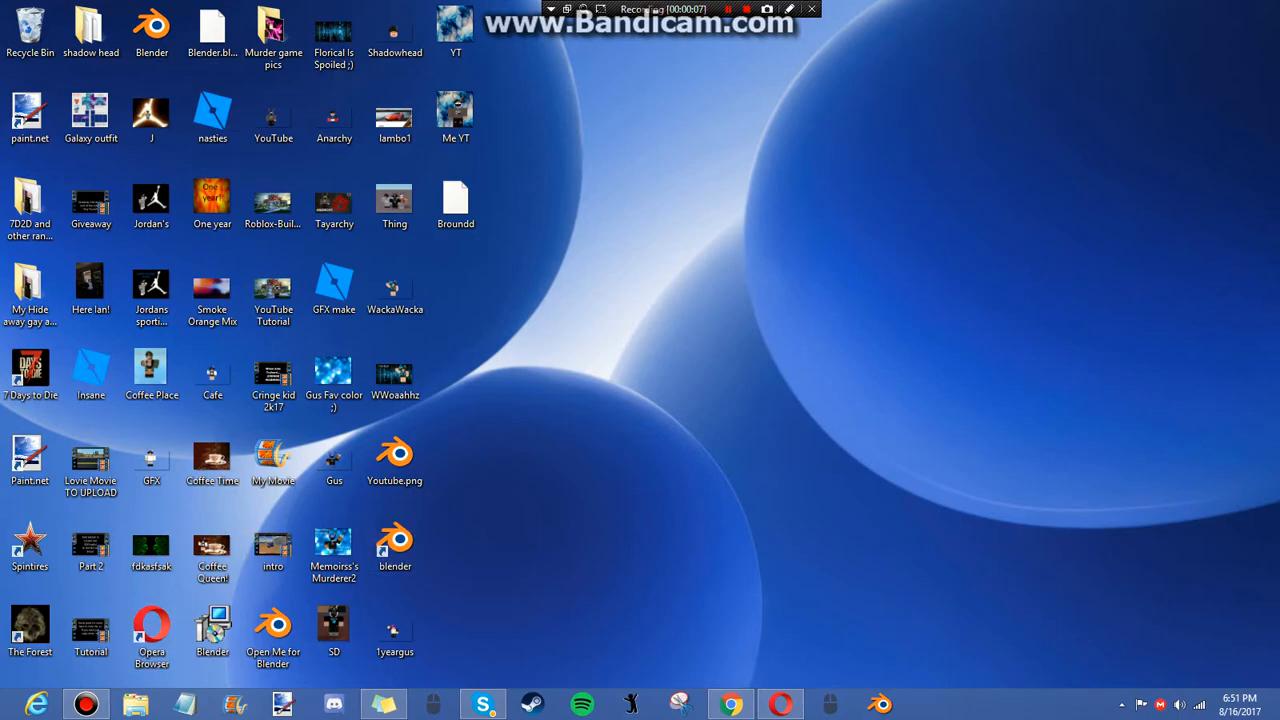
# Step: Browse from roblox.com to the Develop page
pyautogui.click(394, 544)
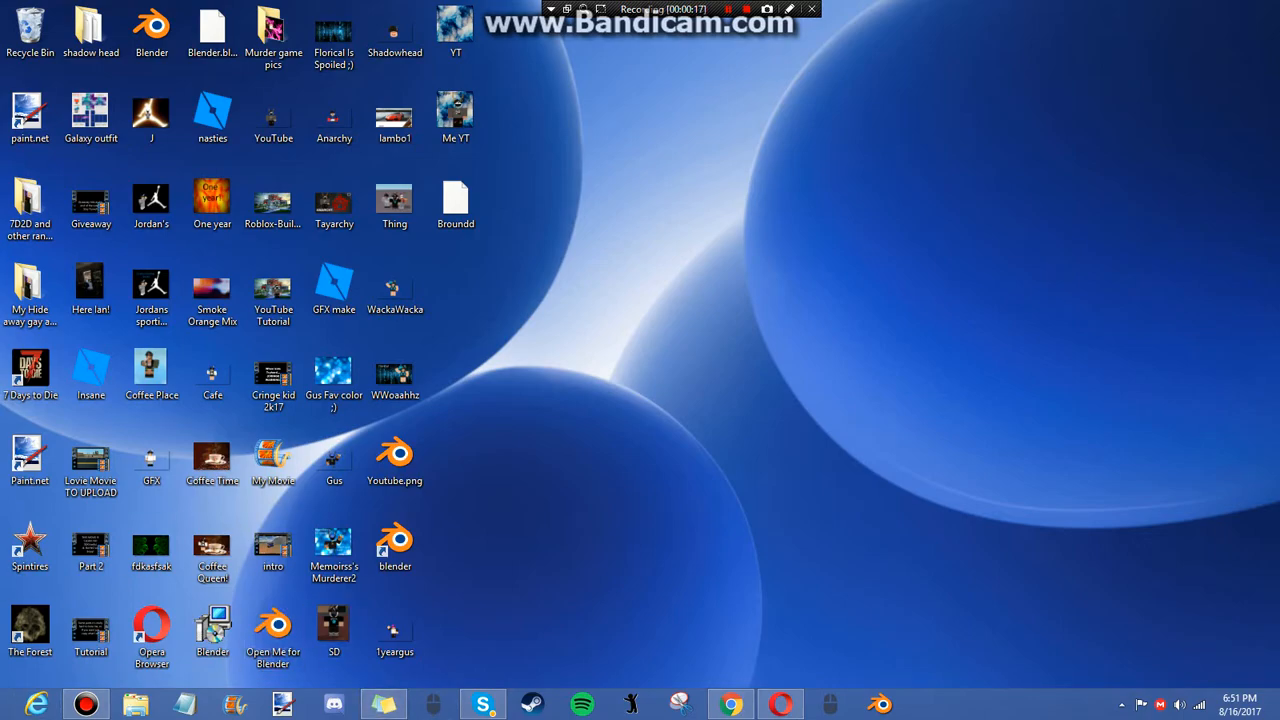
pyautogui.click(334, 550)
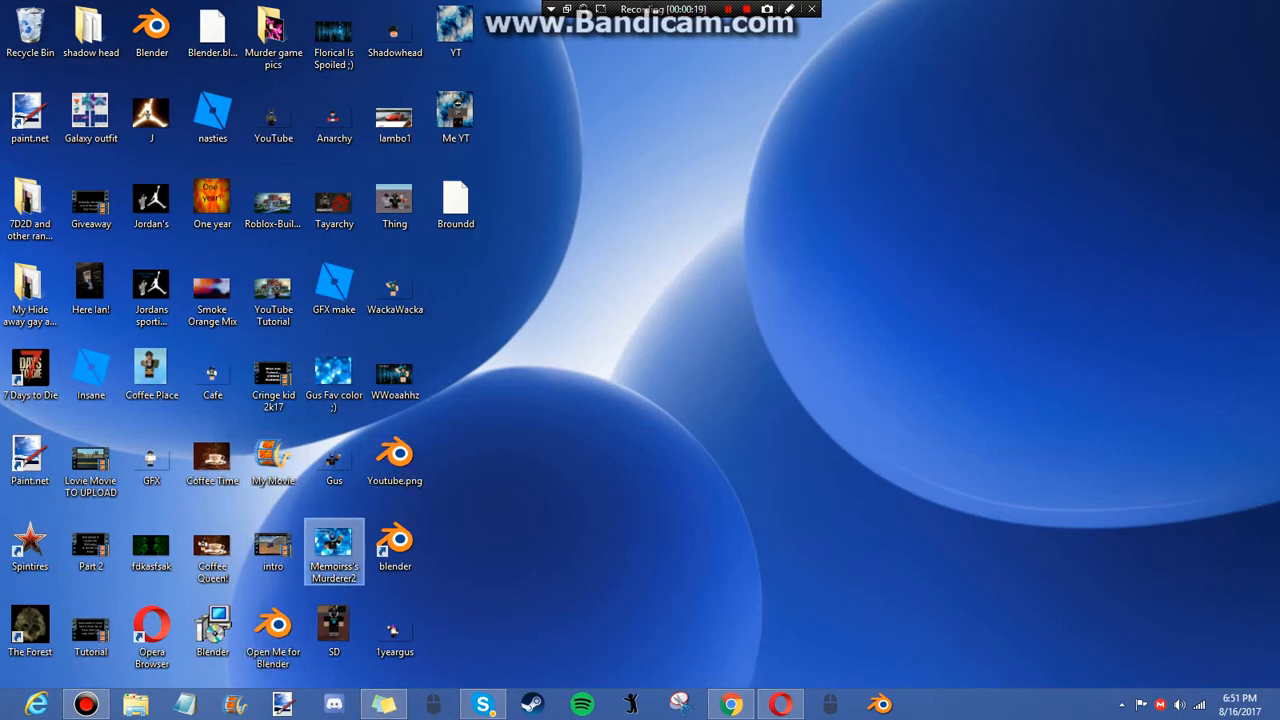
pyautogui.click(272, 378)
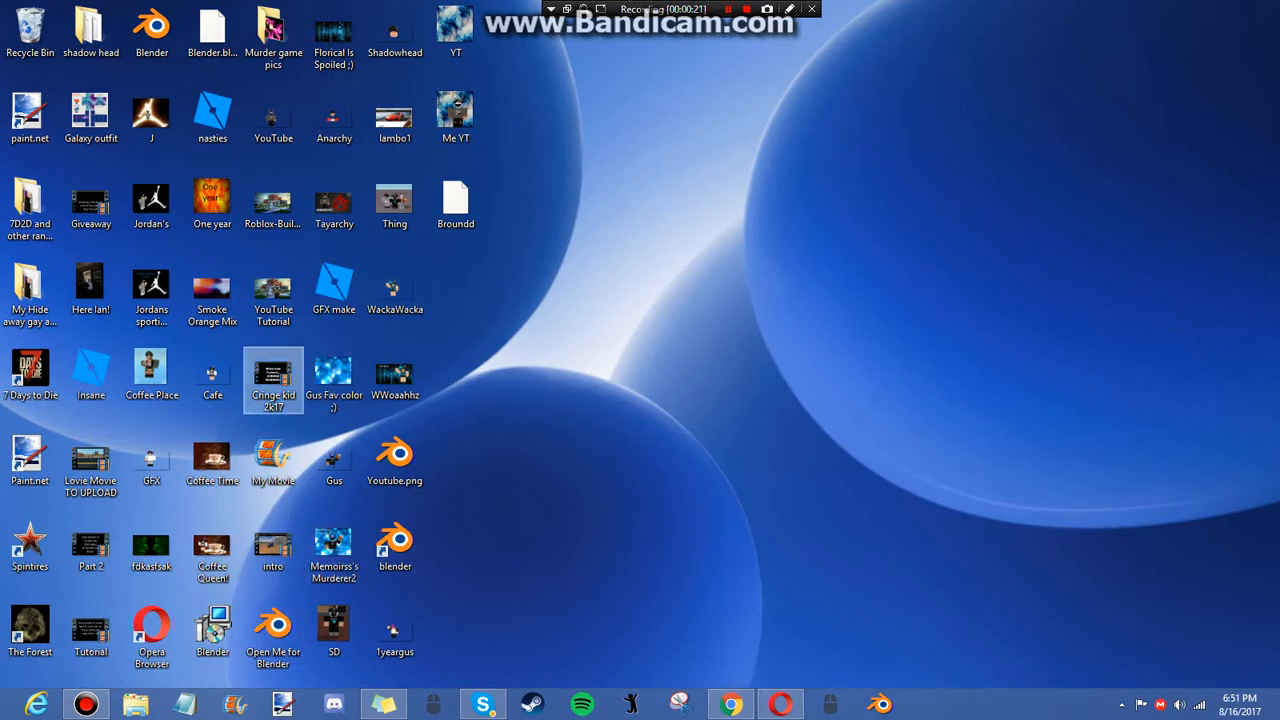
pyautogui.click(332, 290)
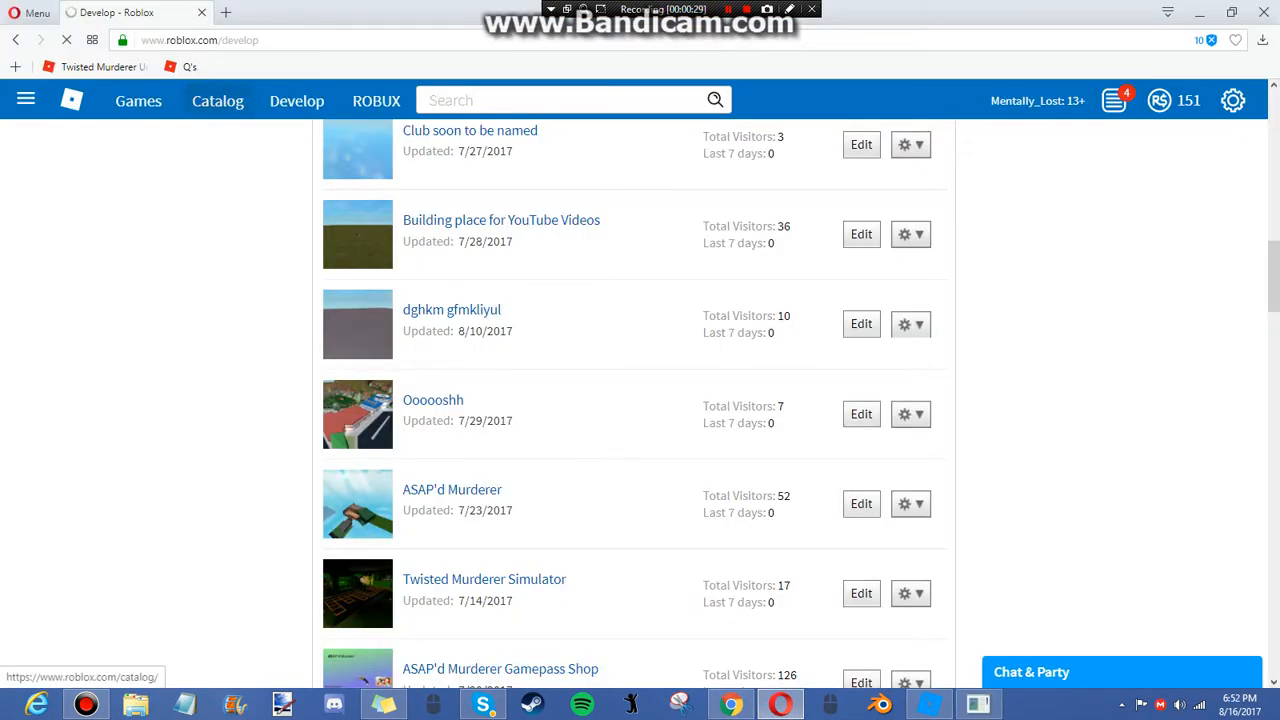
# Step: Visit the Roblox catalog and launch the GFX make.rbxl place in Studio
pyautogui.click(216, 100)
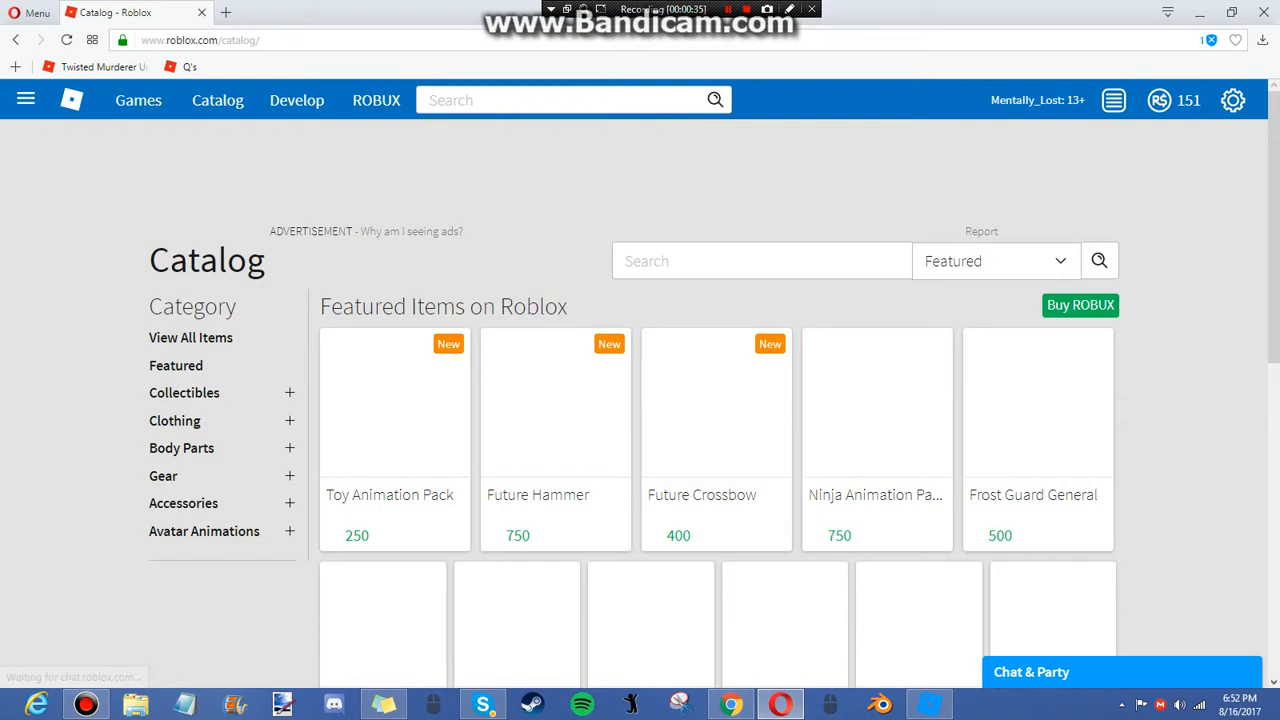
pyautogui.click(176, 364)
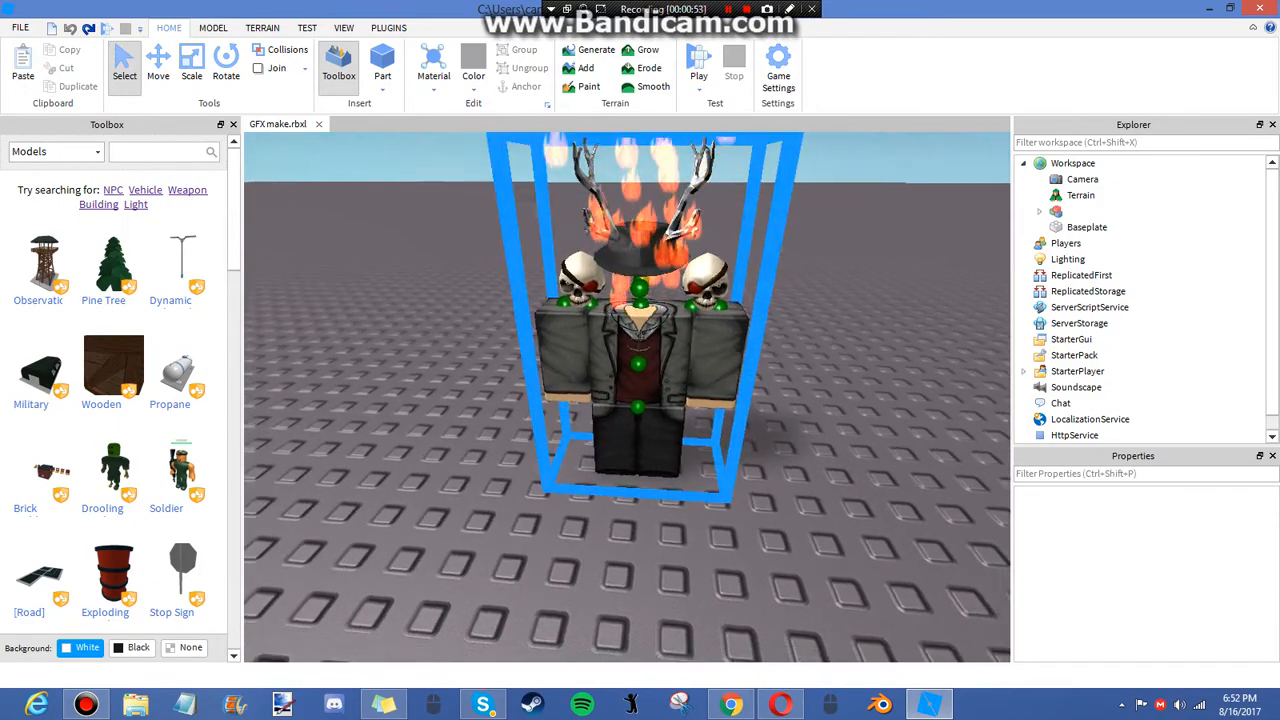
# Step: Start a play test from the Test tab so the avatar spawns
pyautogui.click(212, 28)
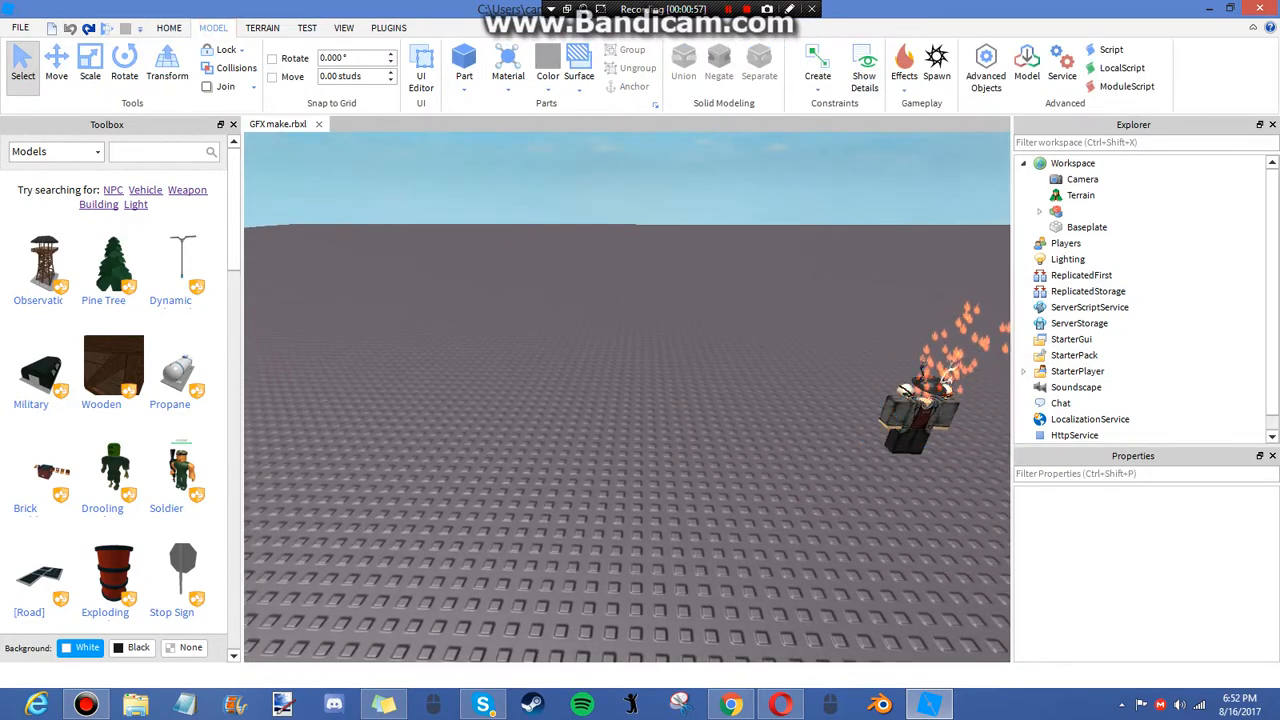
pyautogui.click(308, 28)
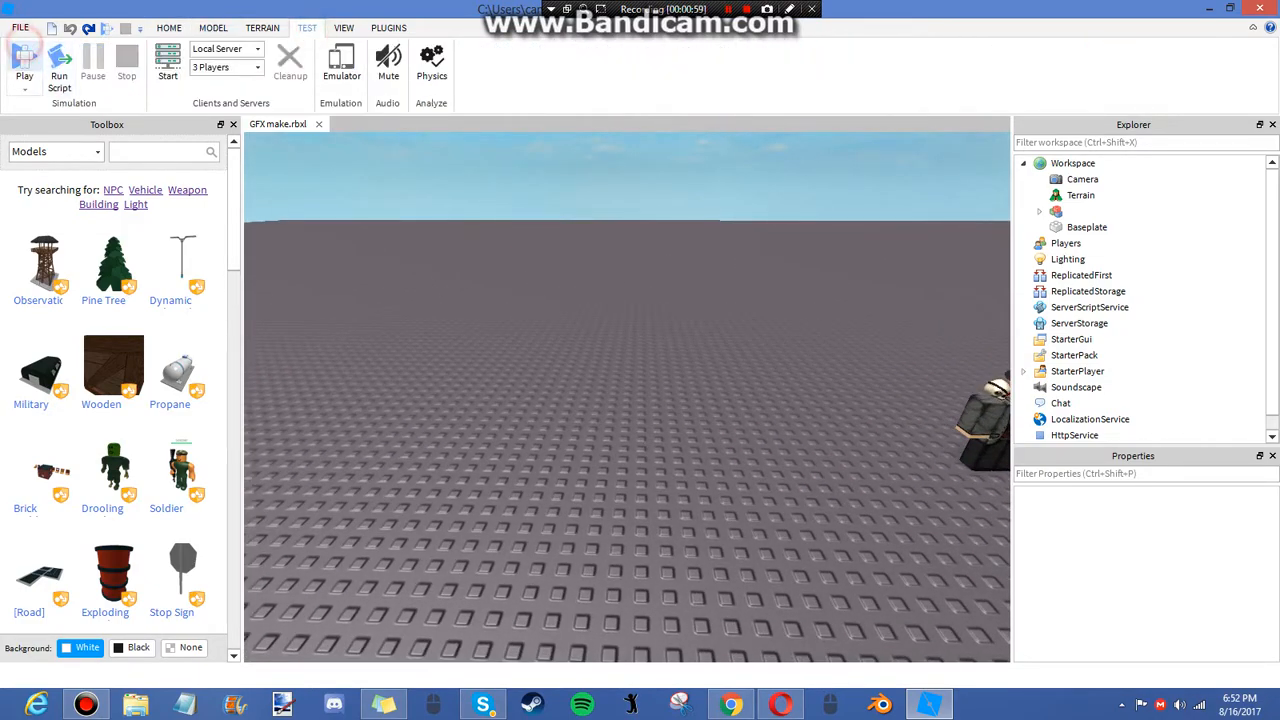
pyautogui.click(24, 60)
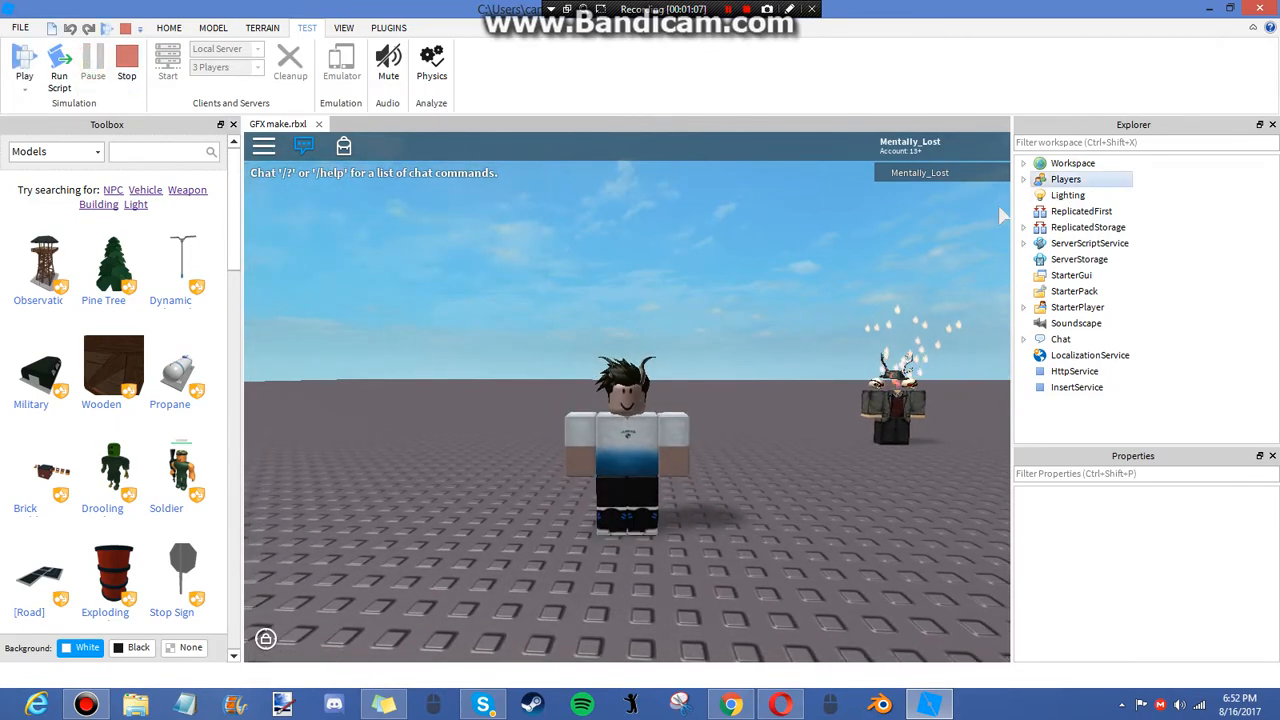
# Step: Copy the spawned avatar model from Workspace, stop the test and paste it back into Workspace
pyautogui.click(1024, 164)
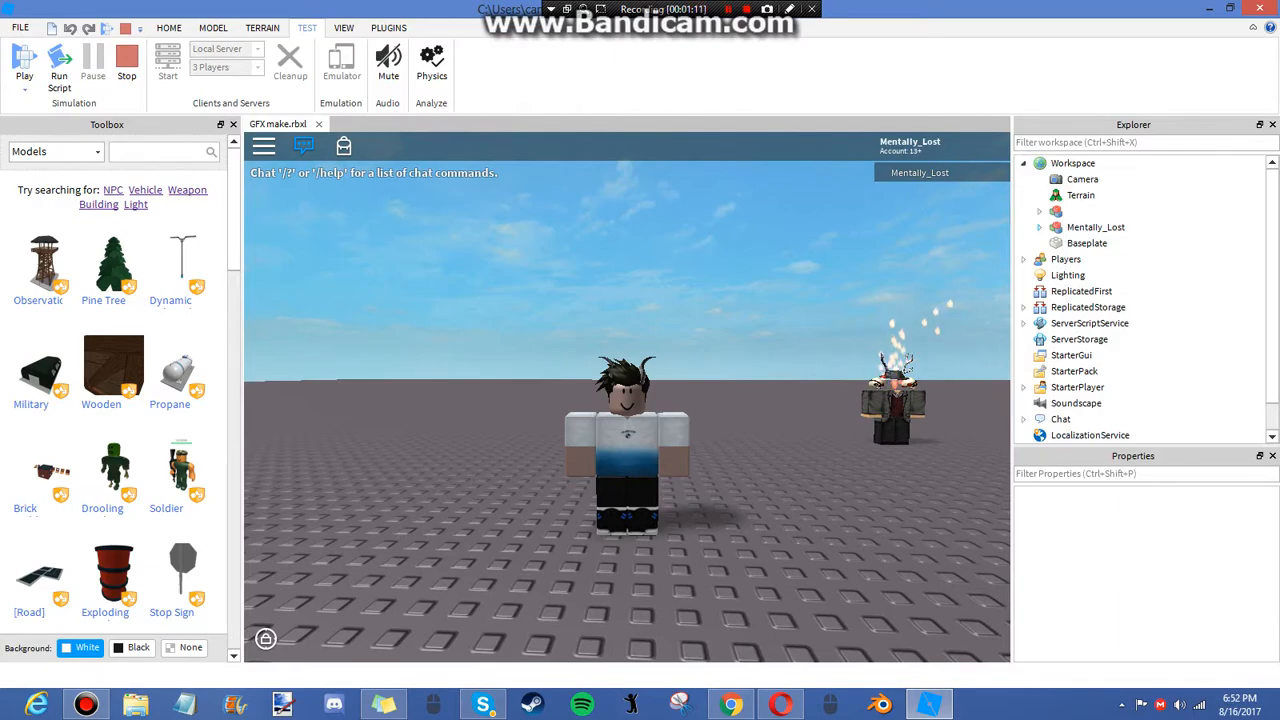
pyautogui.click(628, 444)
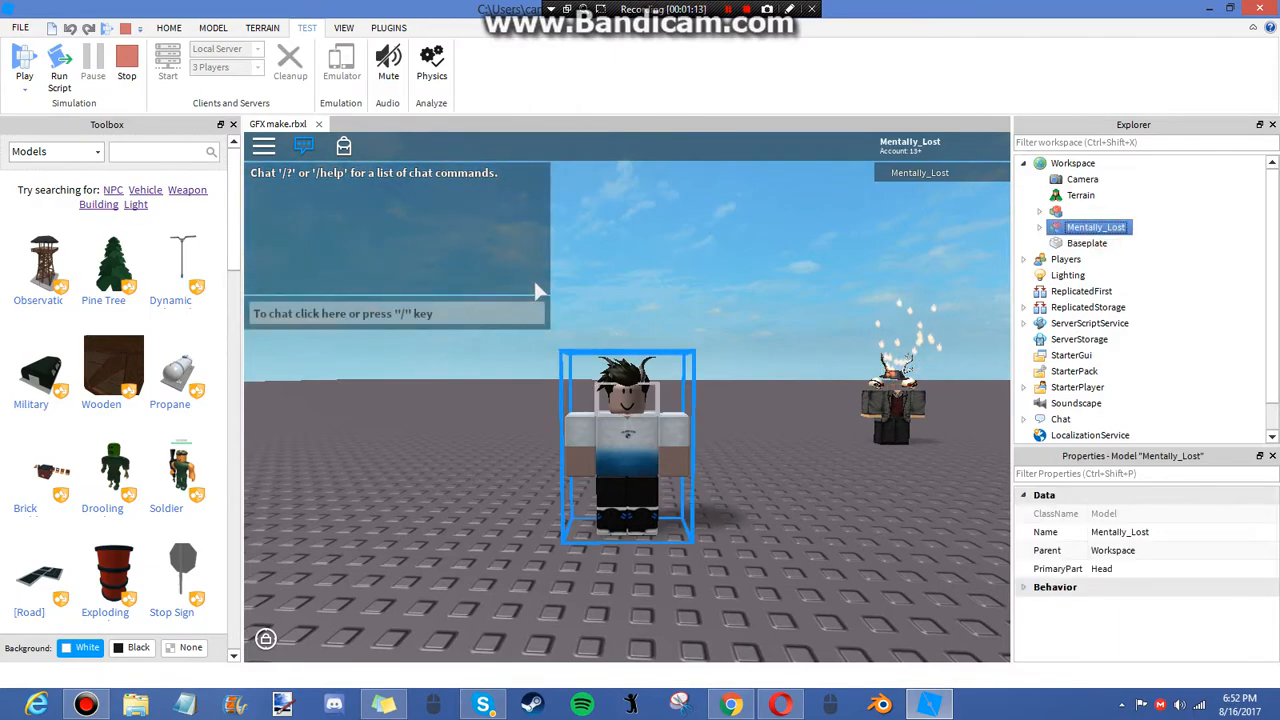
pyautogui.click(1040, 228)
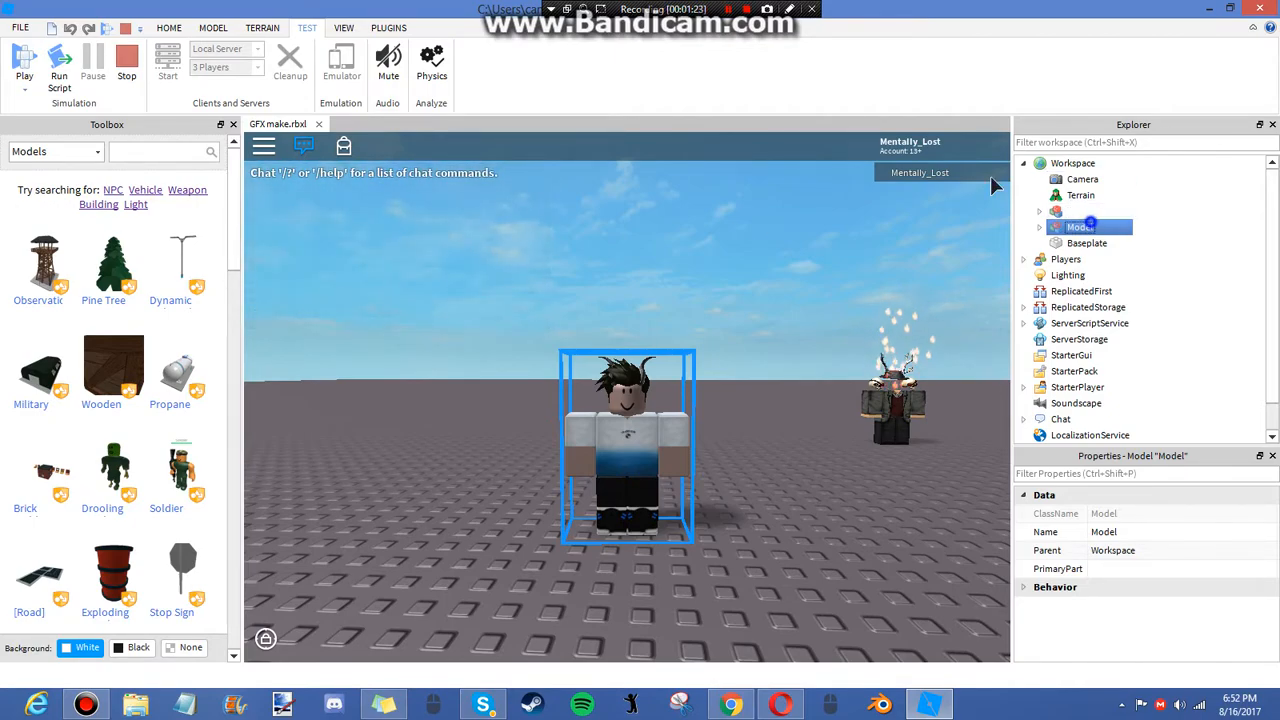
pyautogui.rightClick(1084, 228)
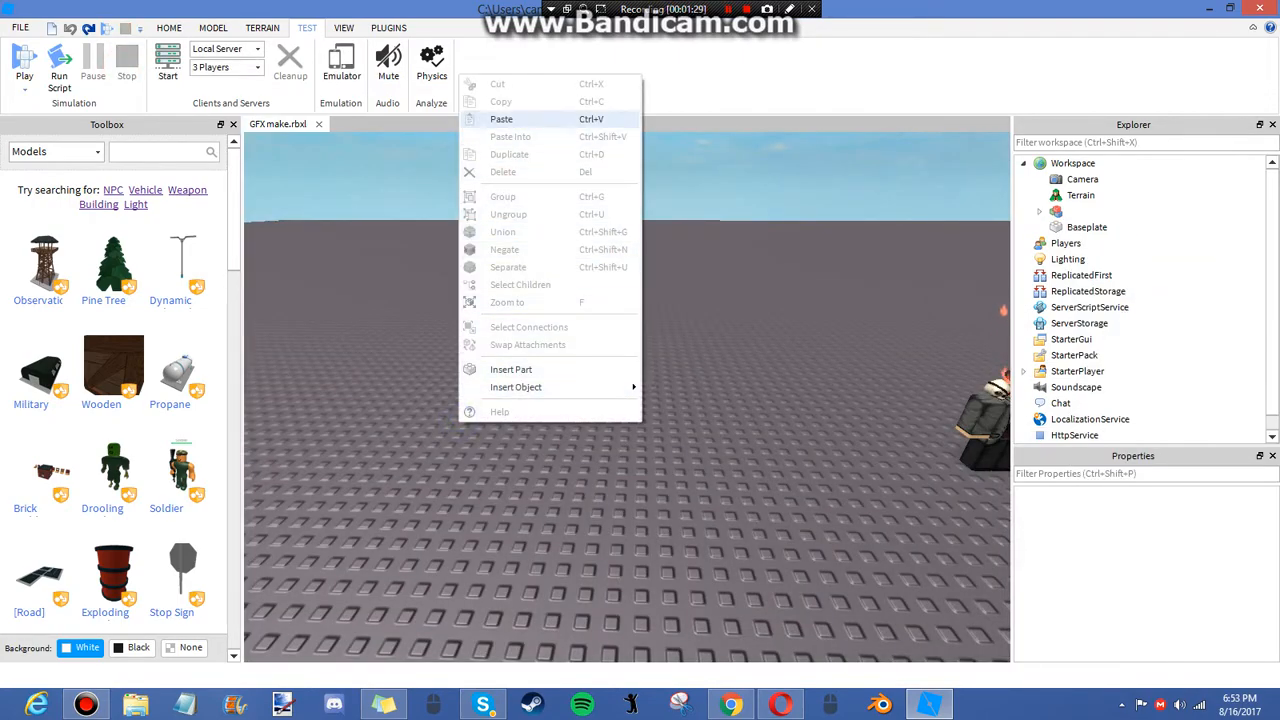
pyautogui.click(500, 118)
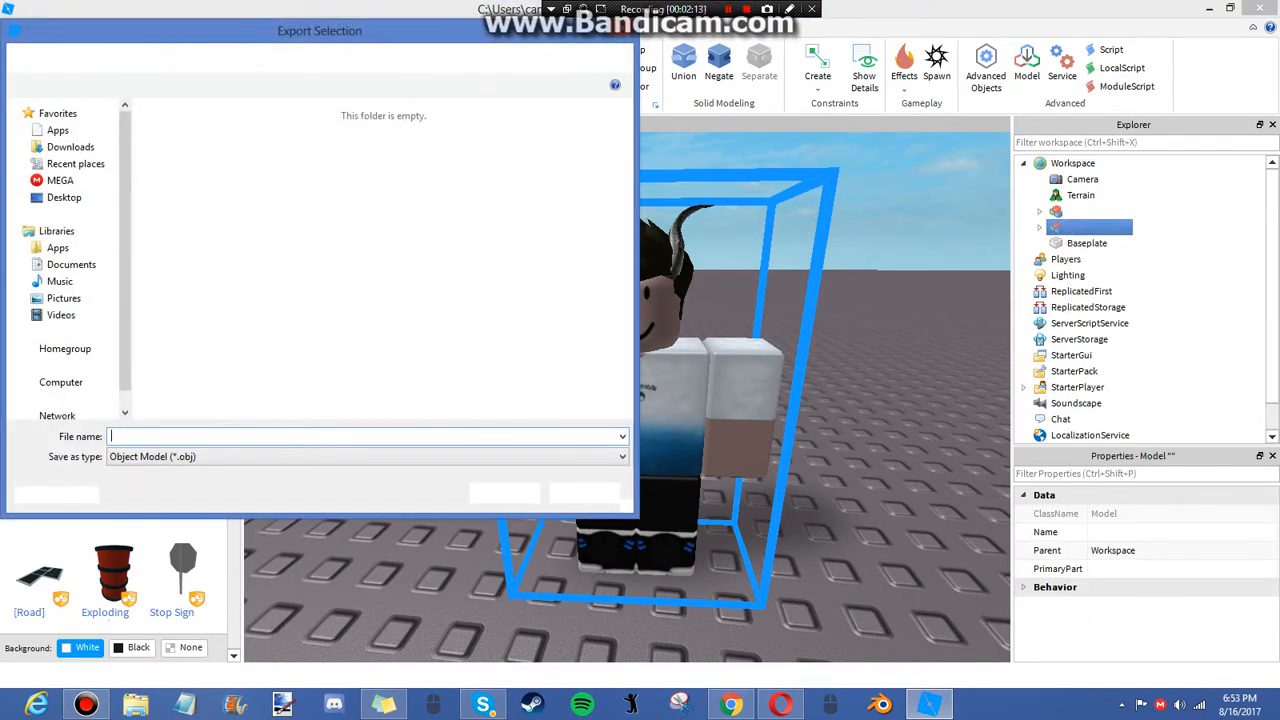
# Step: Choose the Desktop as the OBJ export location for the avatar model
pyautogui.click(64, 198)
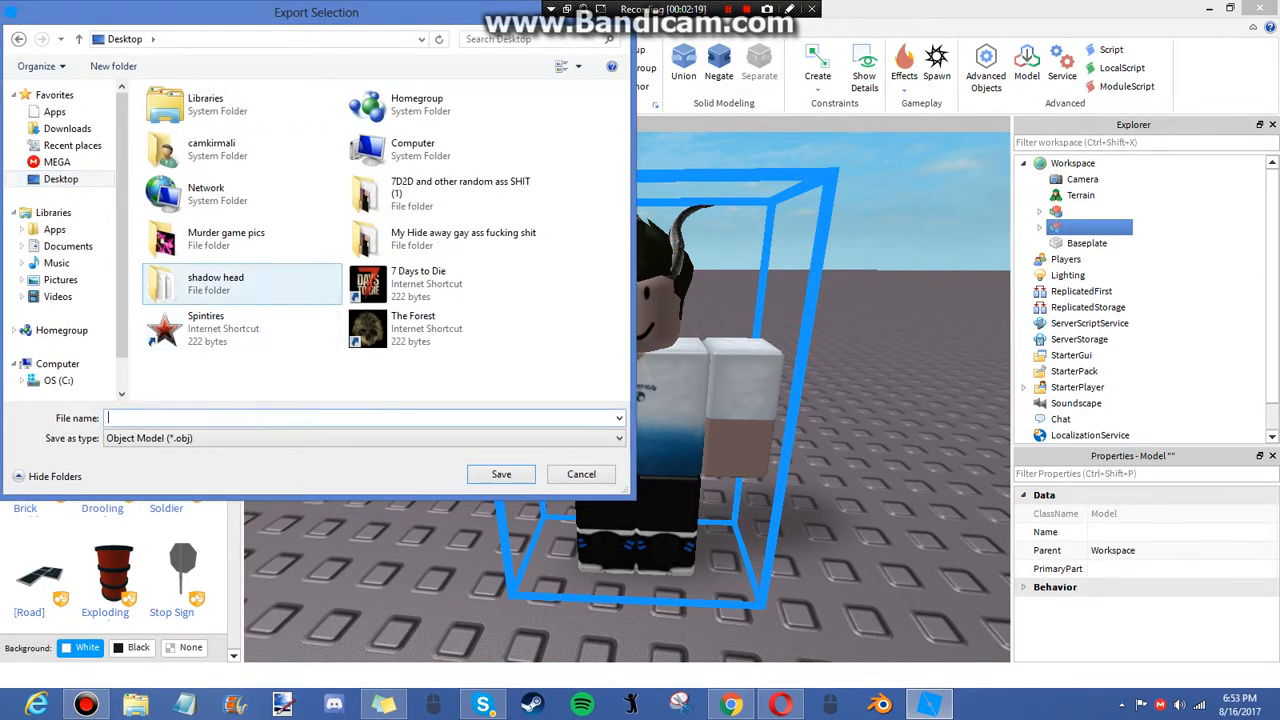
pyautogui.moveTo(440, 238)
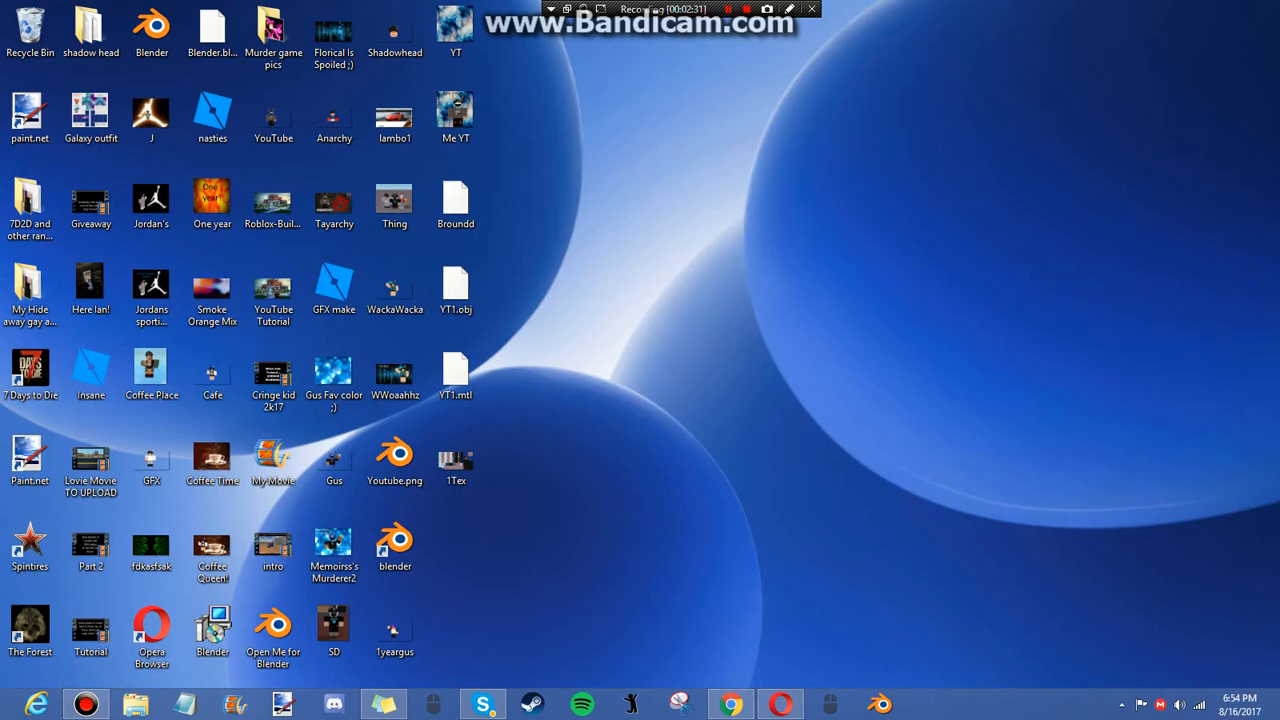
# Step: Launch Blender from the 'Open Me for Blender.blend' desktop shortcut and reach the import formats
pyautogui.click(272, 630)
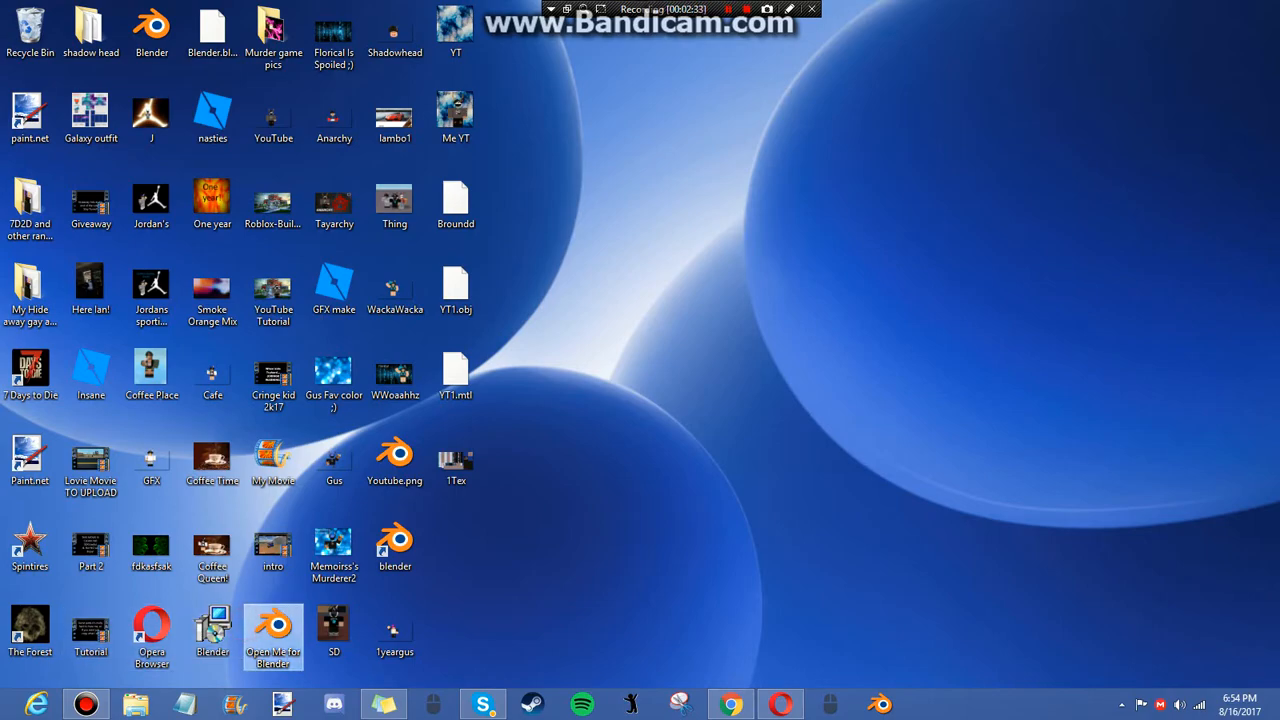
pyautogui.click(28, 544)
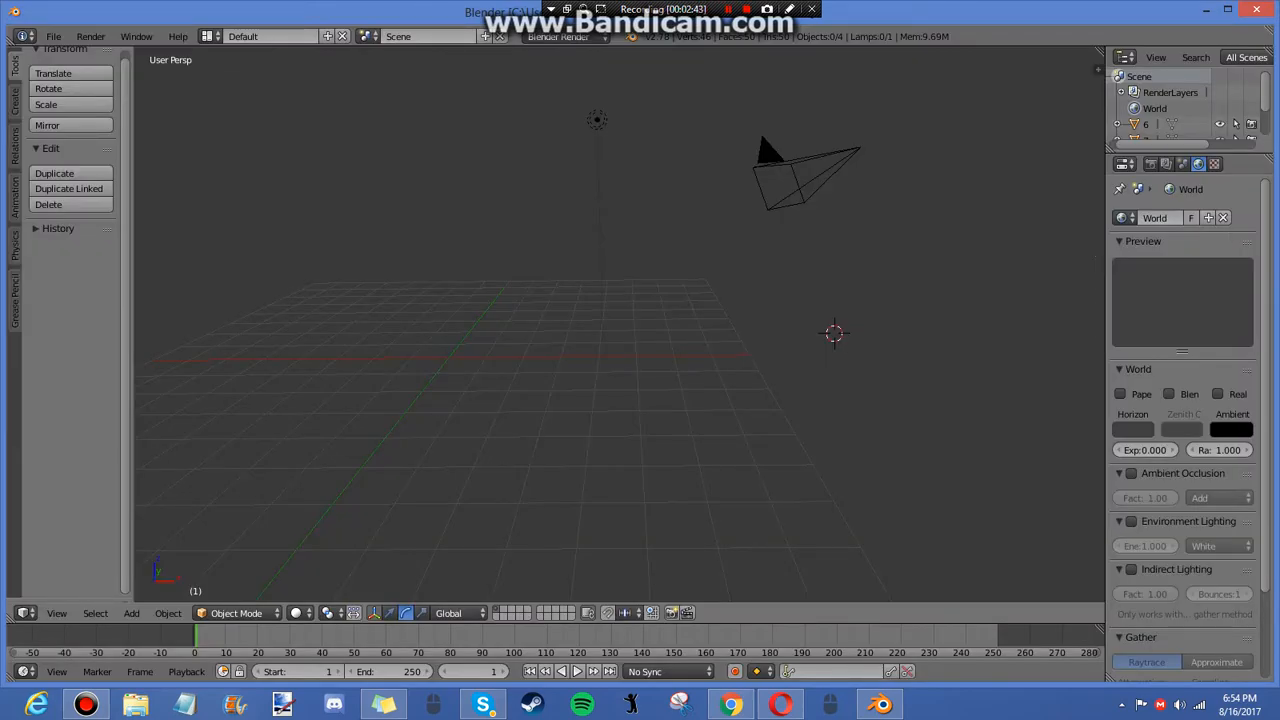
pyautogui.click(588, 284)
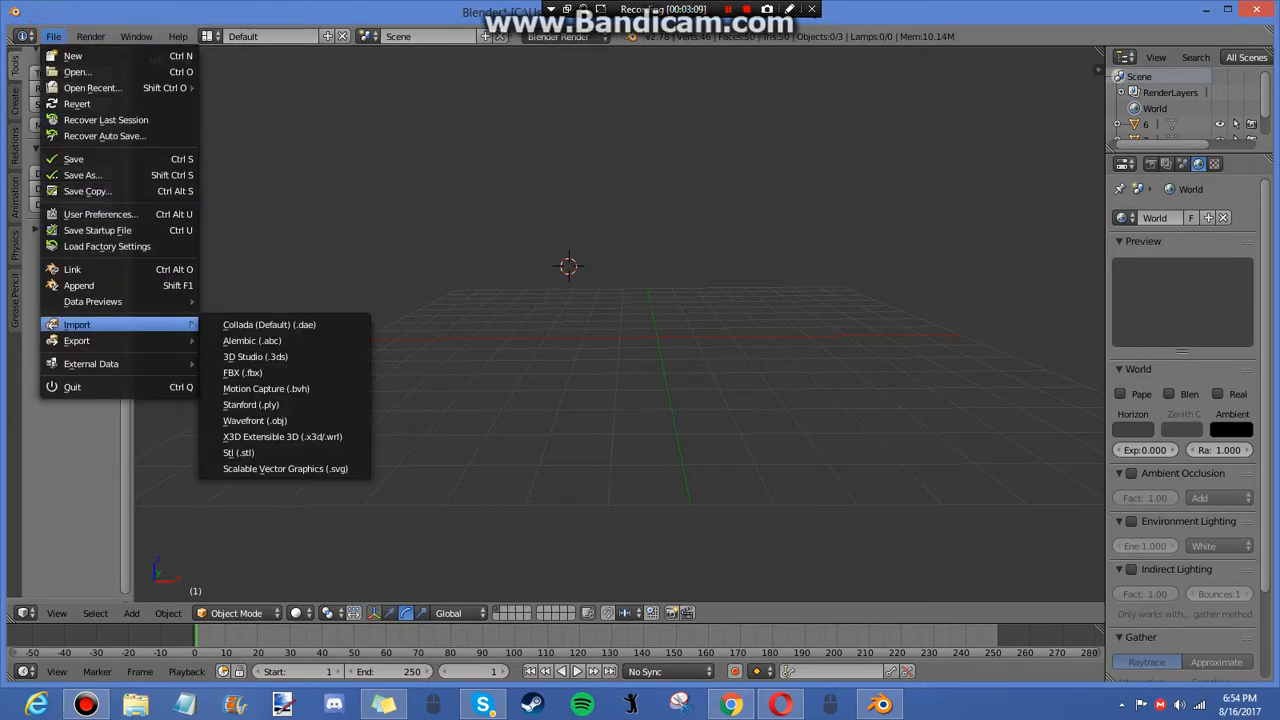
# Step: Import the exported YT1.obj character as a Wavefront OBJ and frame it in the viewport
pyautogui.click(256, 420)
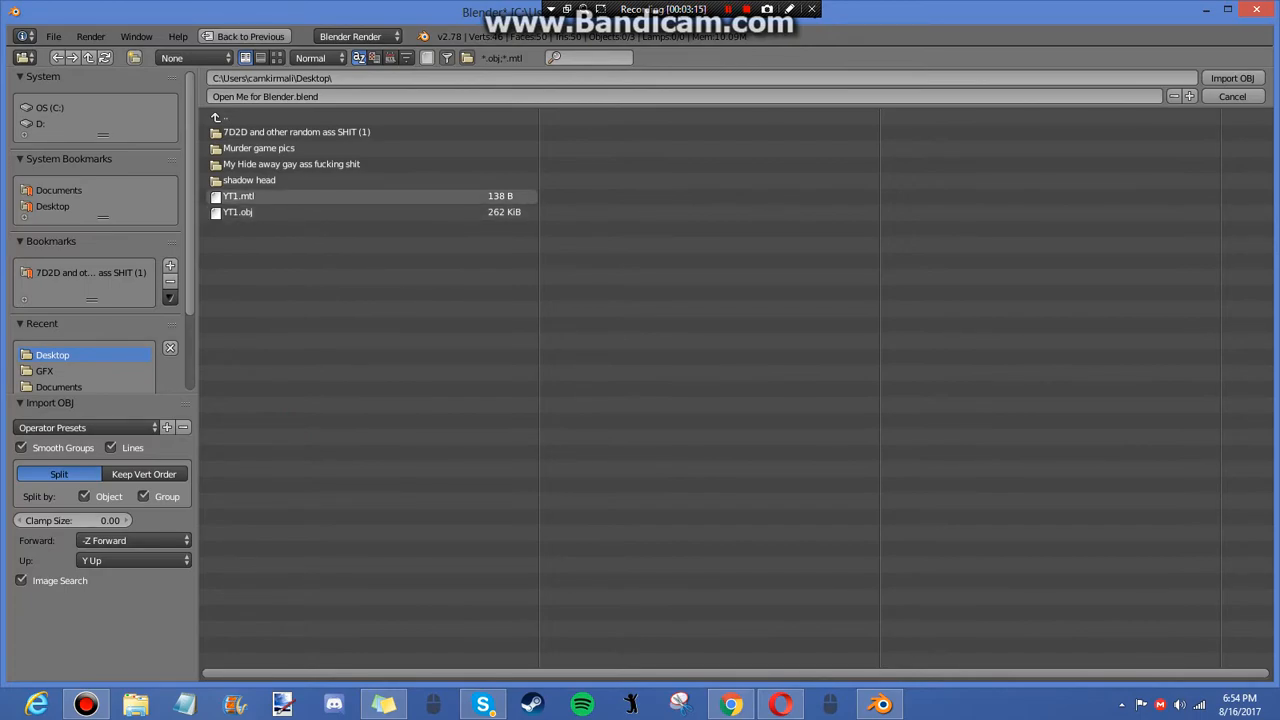
pyautogui.click(1232, 78)
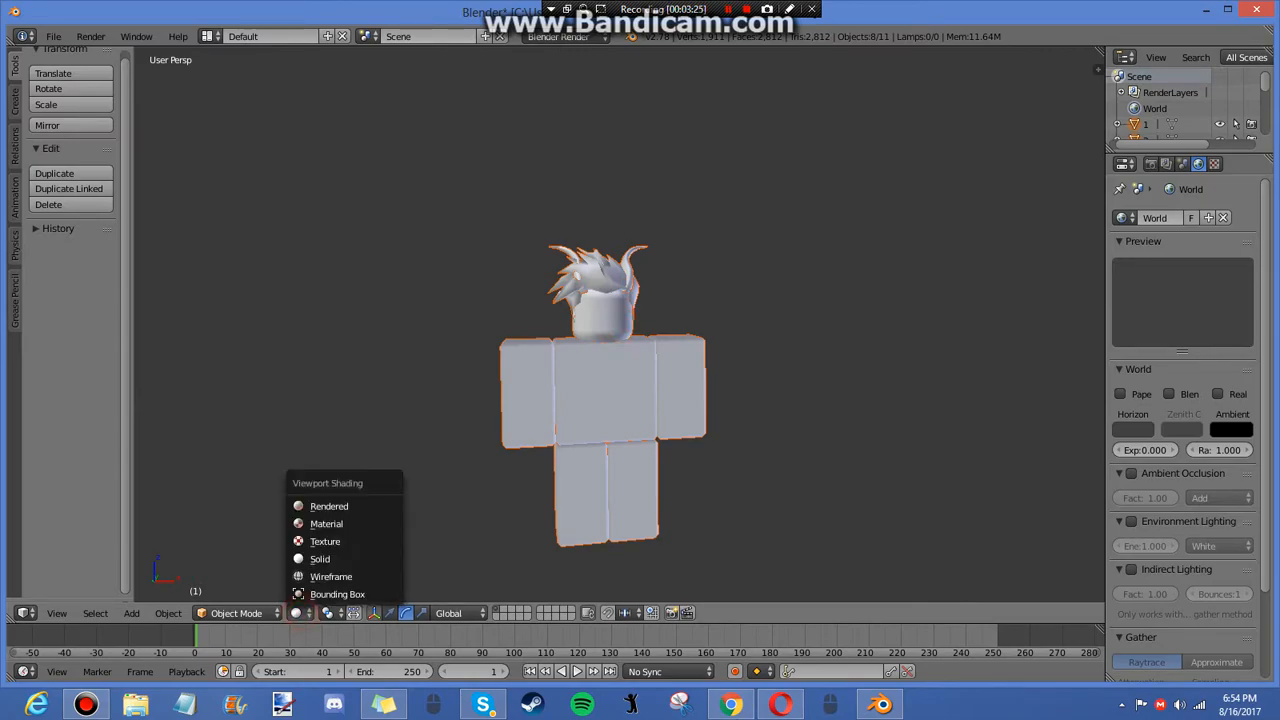
pyautogui.moveTo(326, 524)
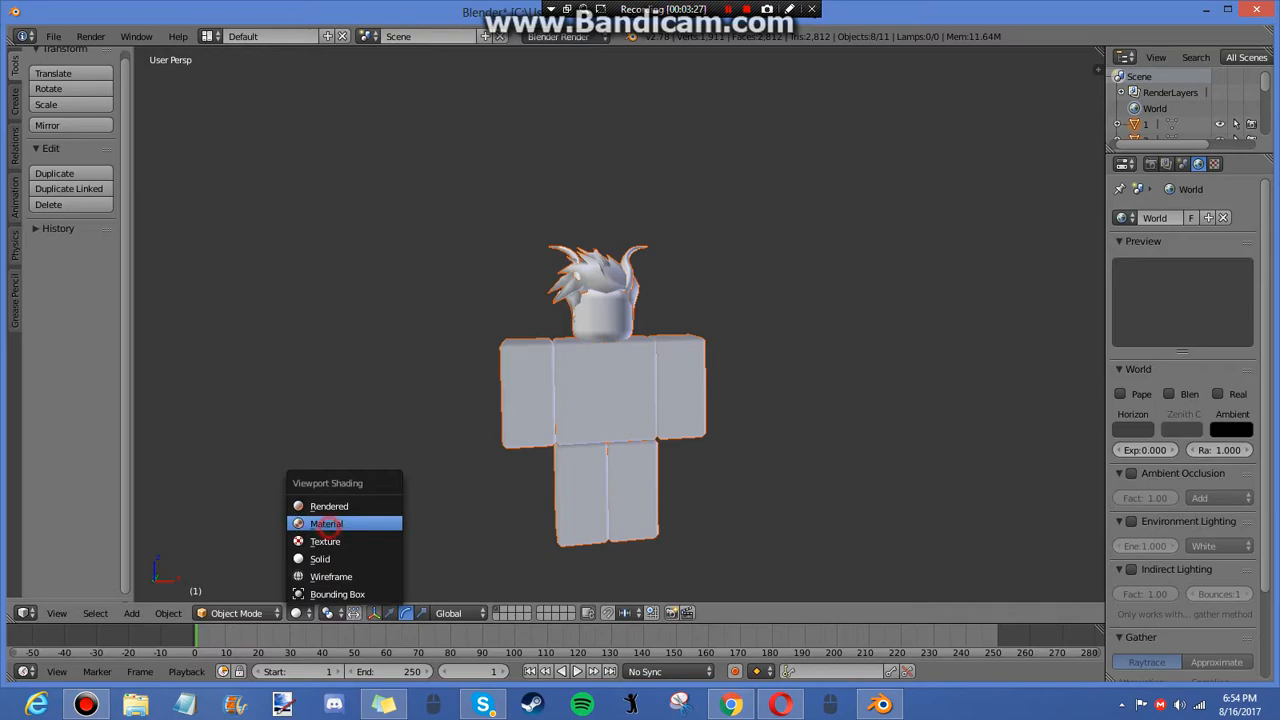
pyautogui.click(328, 524)
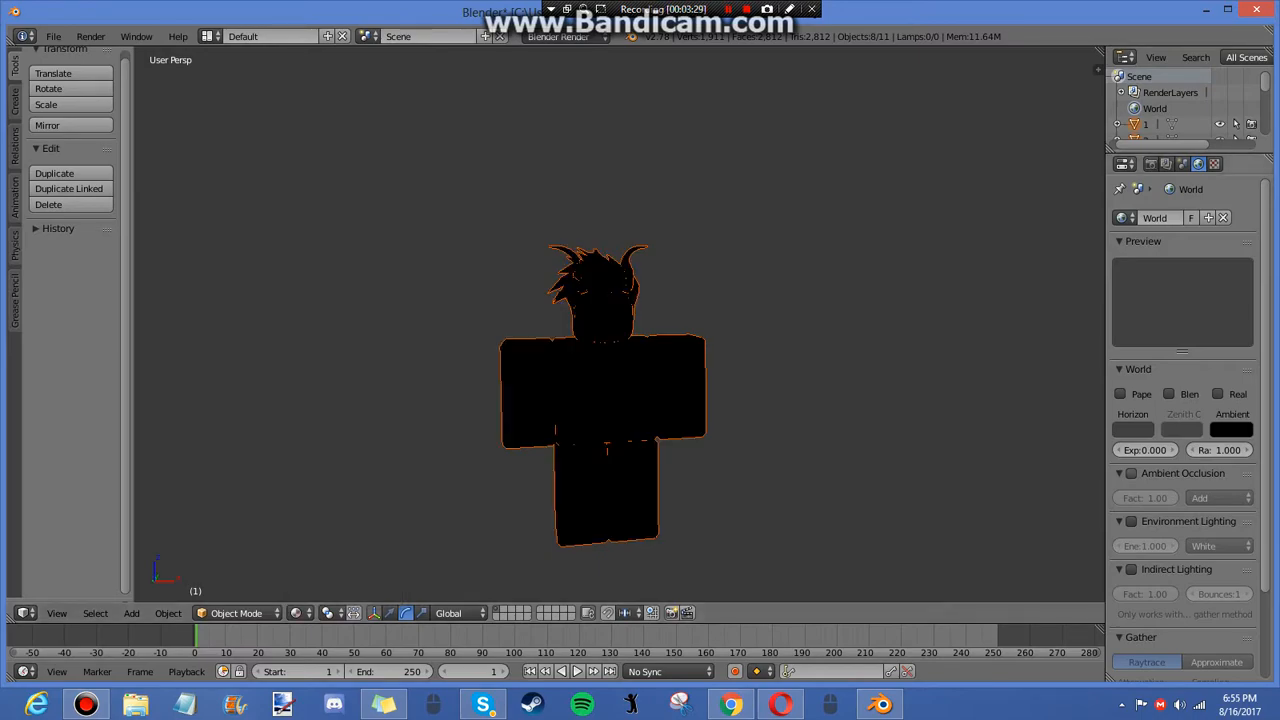
pyautogui.click(1132, 520)
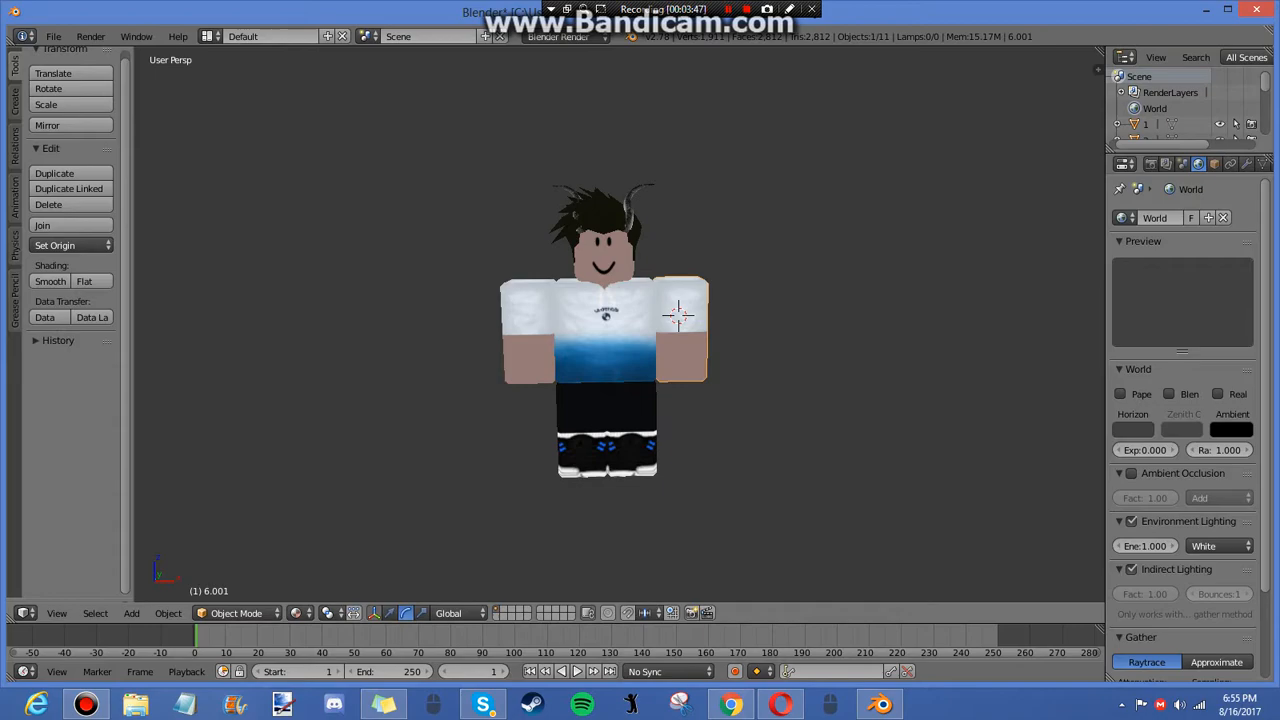
# Step: Select the arm, enter Edit Mode and subdivide its mesh
pyautogui.click(680, 316)
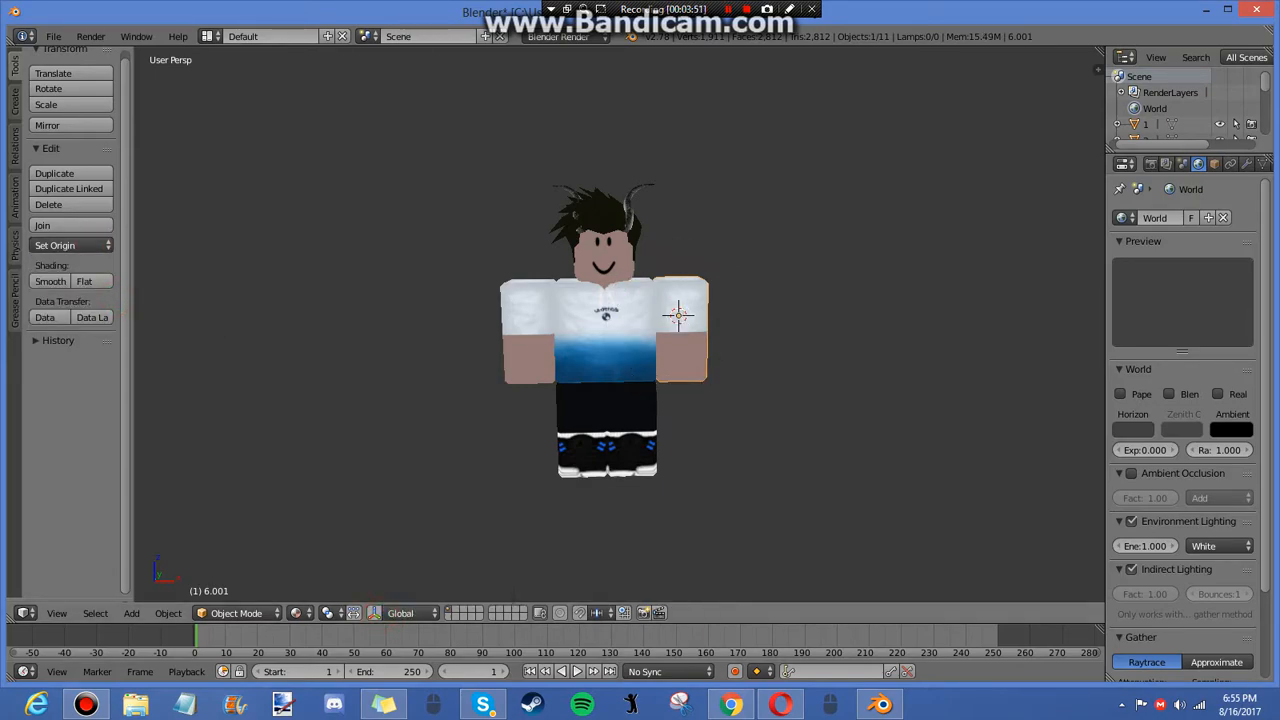
pyautogui.press('g')
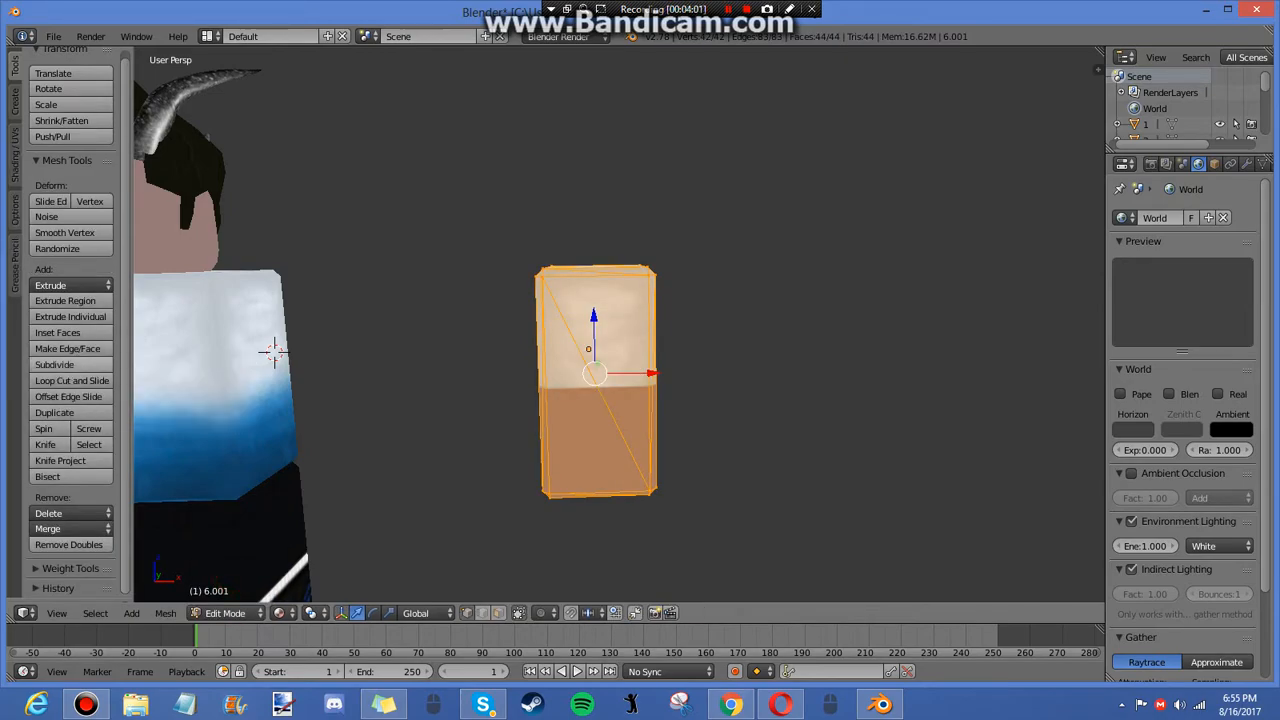
pyautogui.click(54, 364)
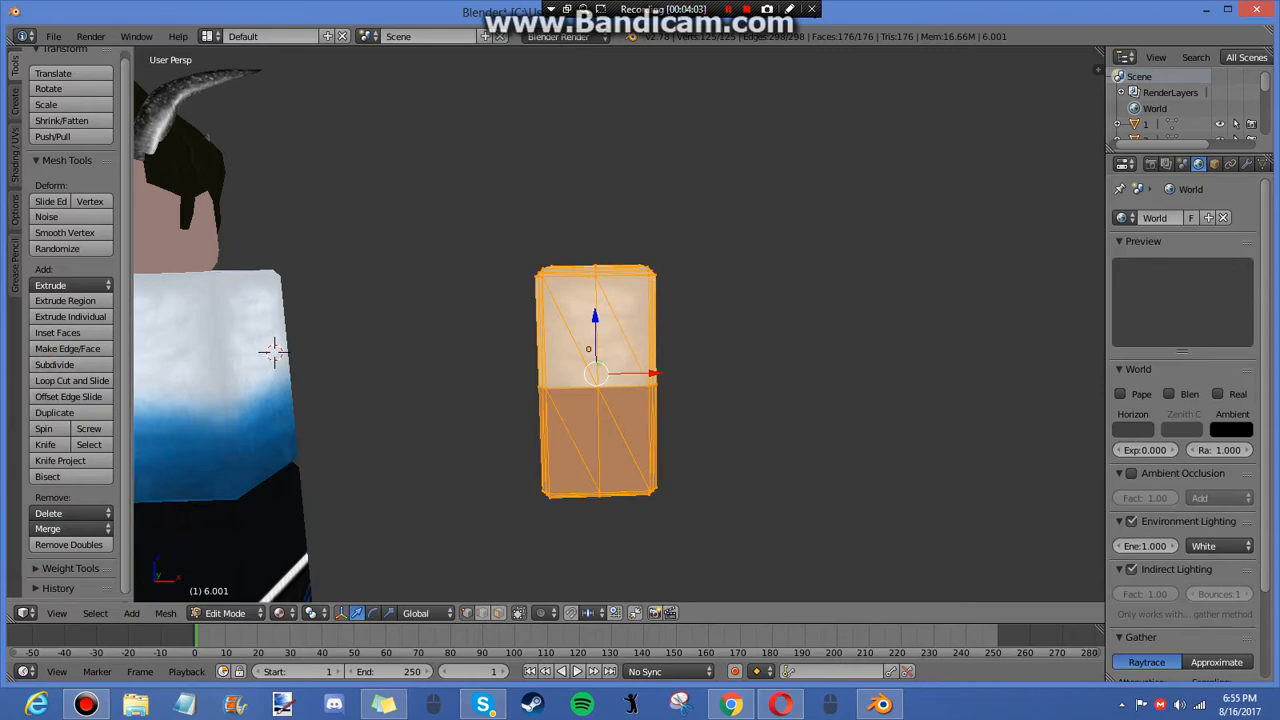
pyautogui.click(68, 544)
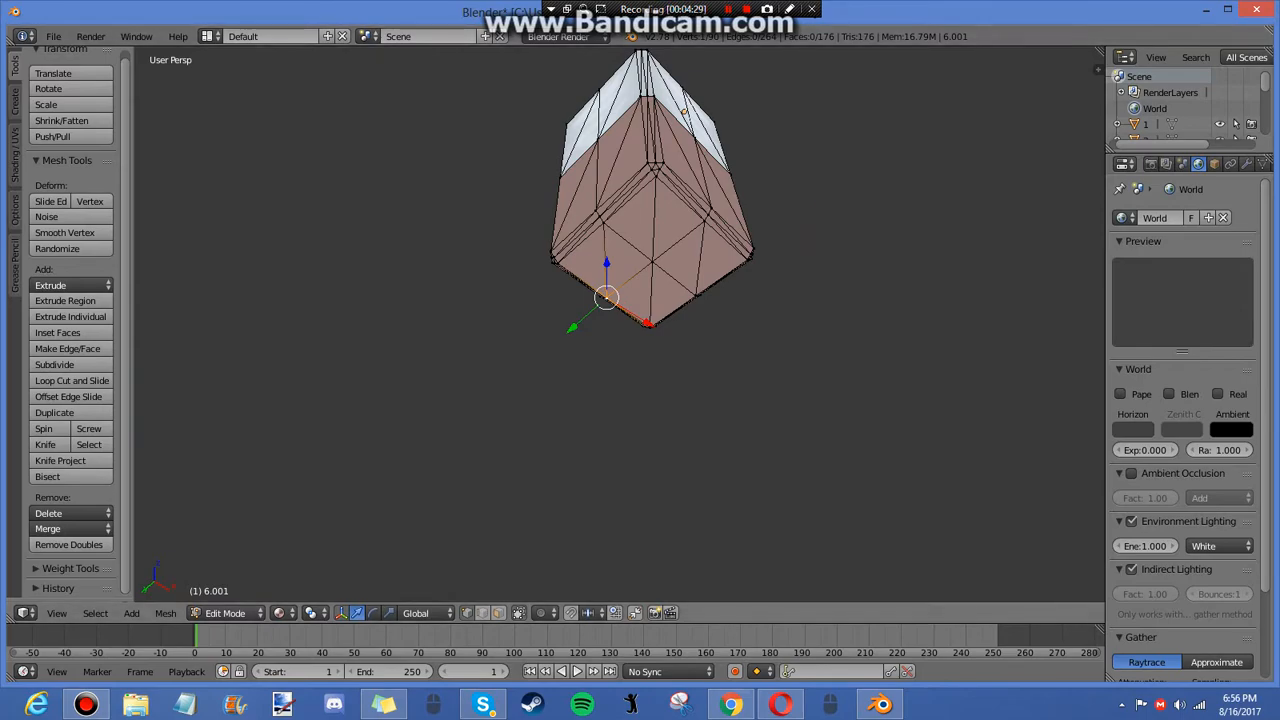
# Step: Rotate and move the arm into a bent shoulder pose, then return to Object Mode
pyautogui.press('a')
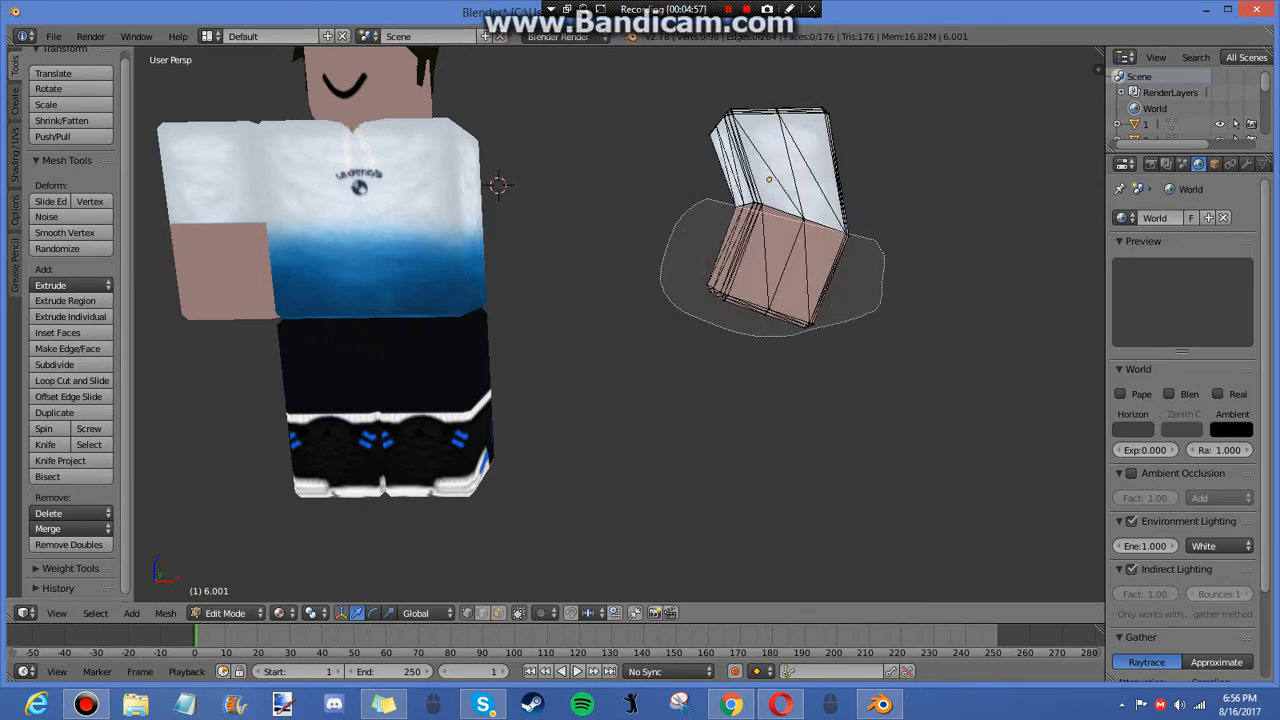
pyautogui.click(780, 270)
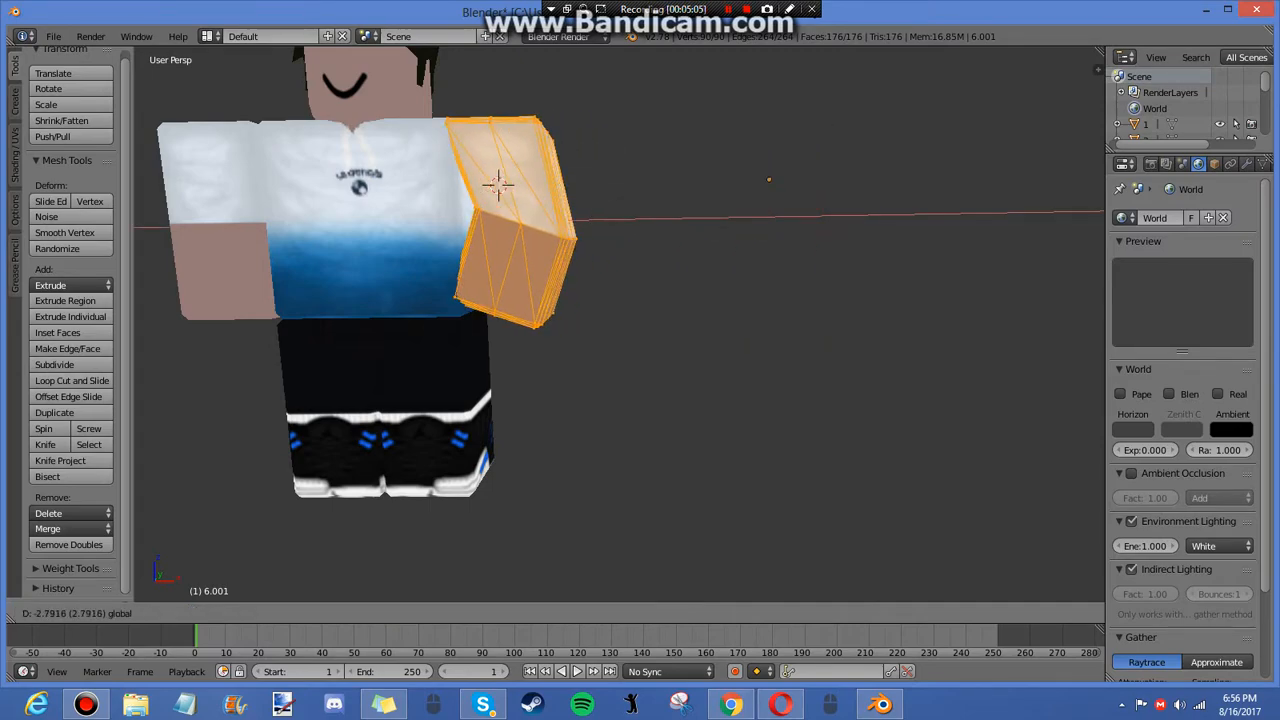
pyautogui.click(224, 612)
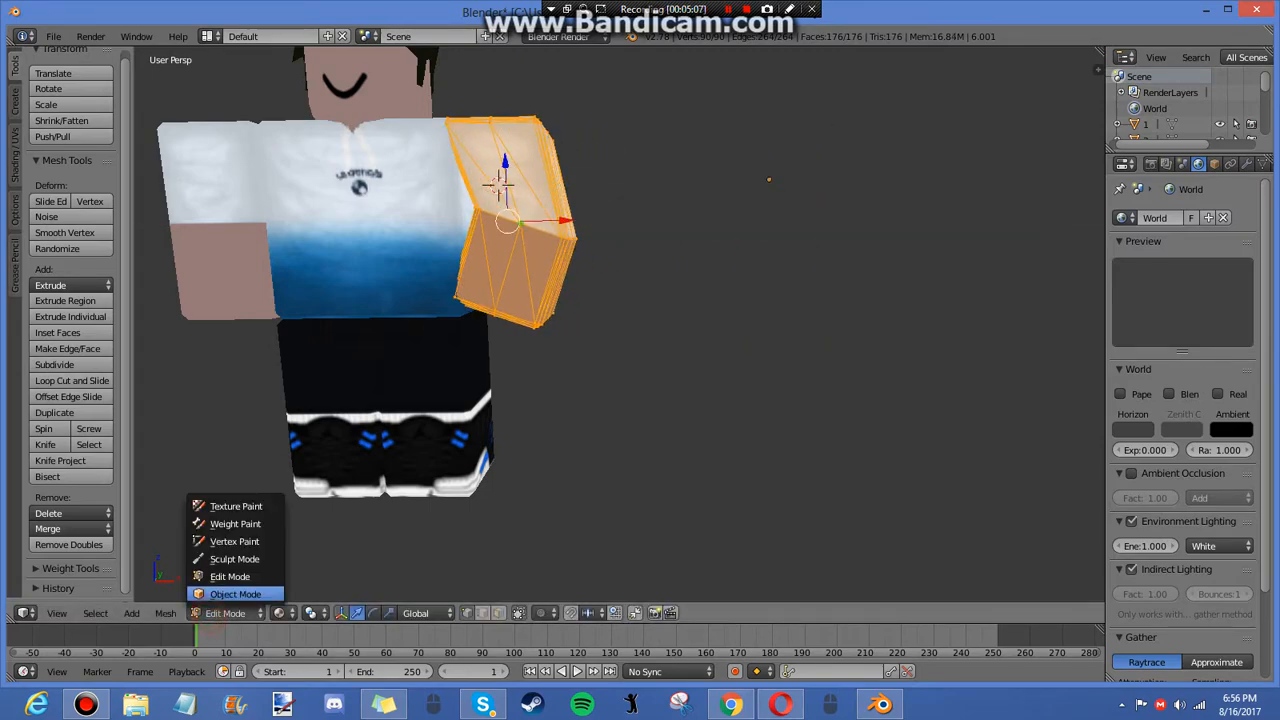
pyautogui.click(236, 594)
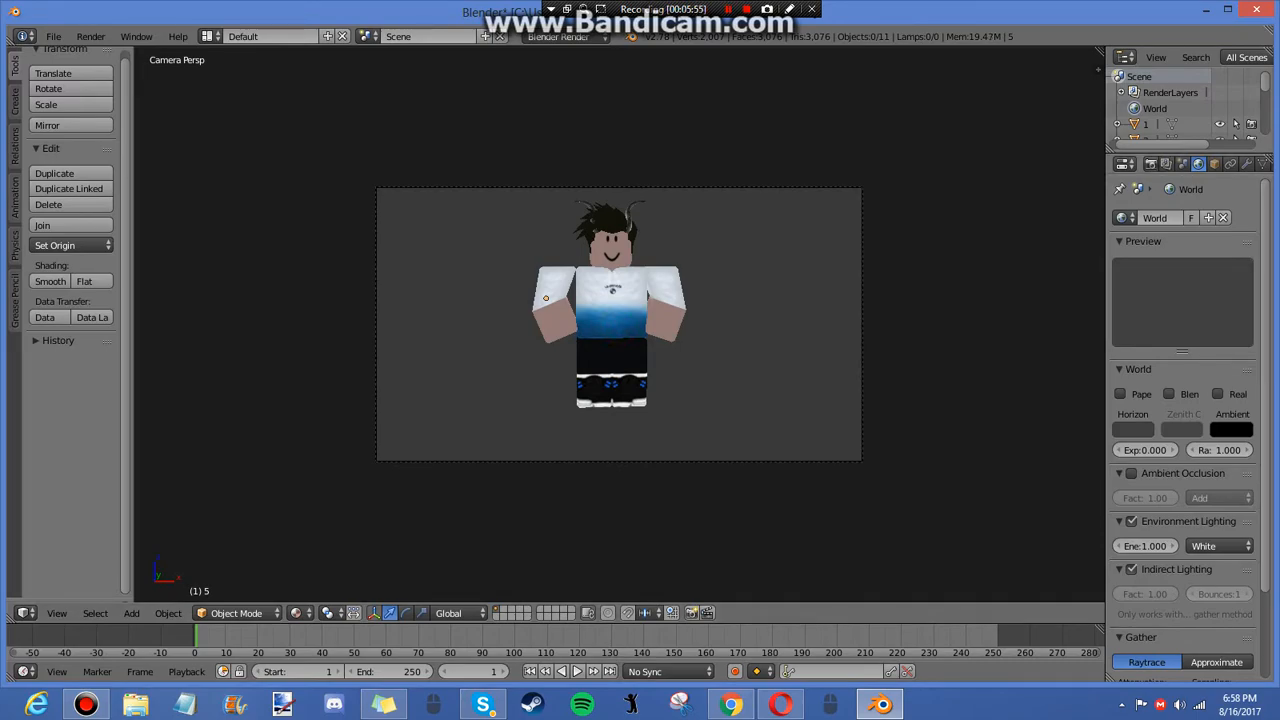
# Step: Set the render background alpha to Transparent in Render settings
pyautogui.click(1120, 164)
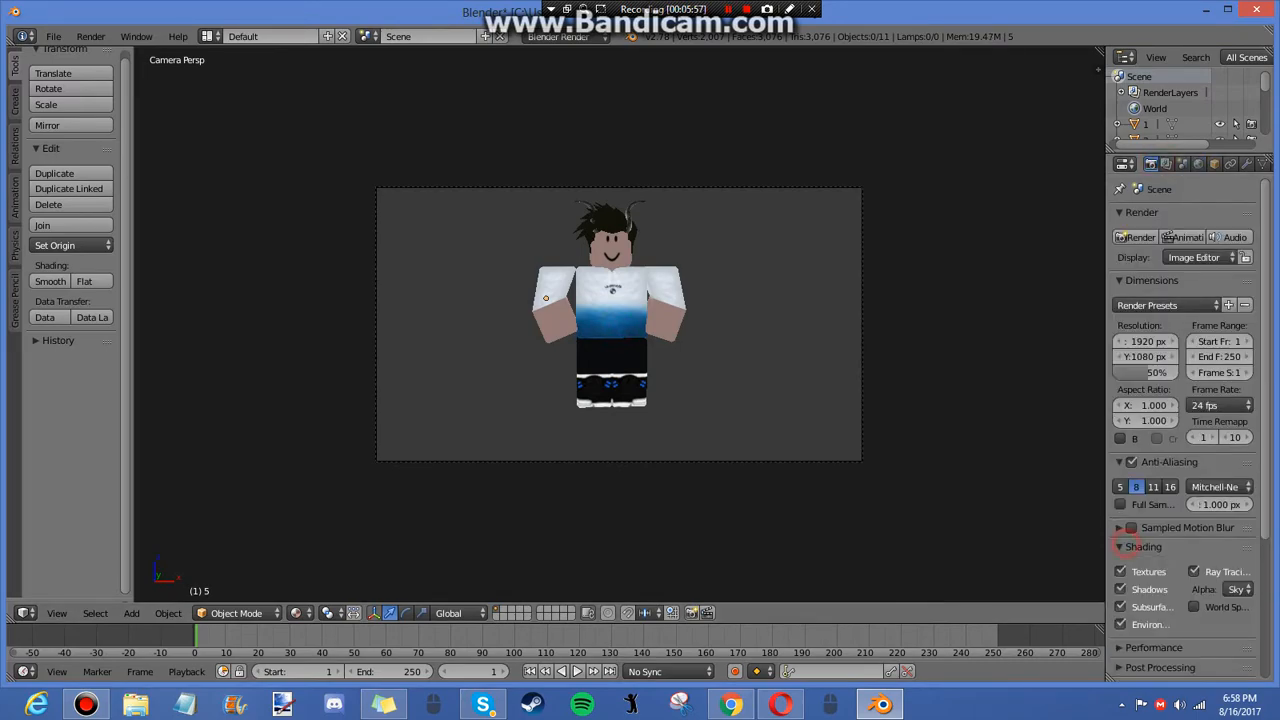
pyautogui.click(1230, 588)
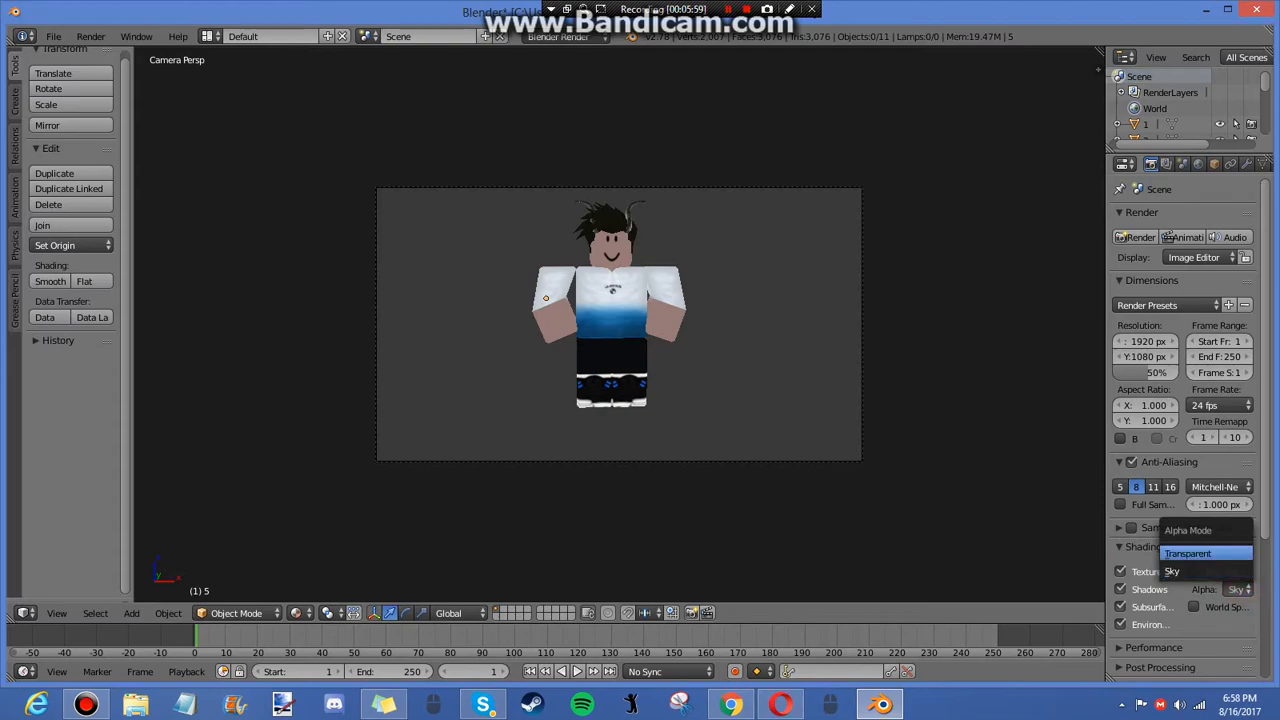
pyautogui.click(1188, 552)
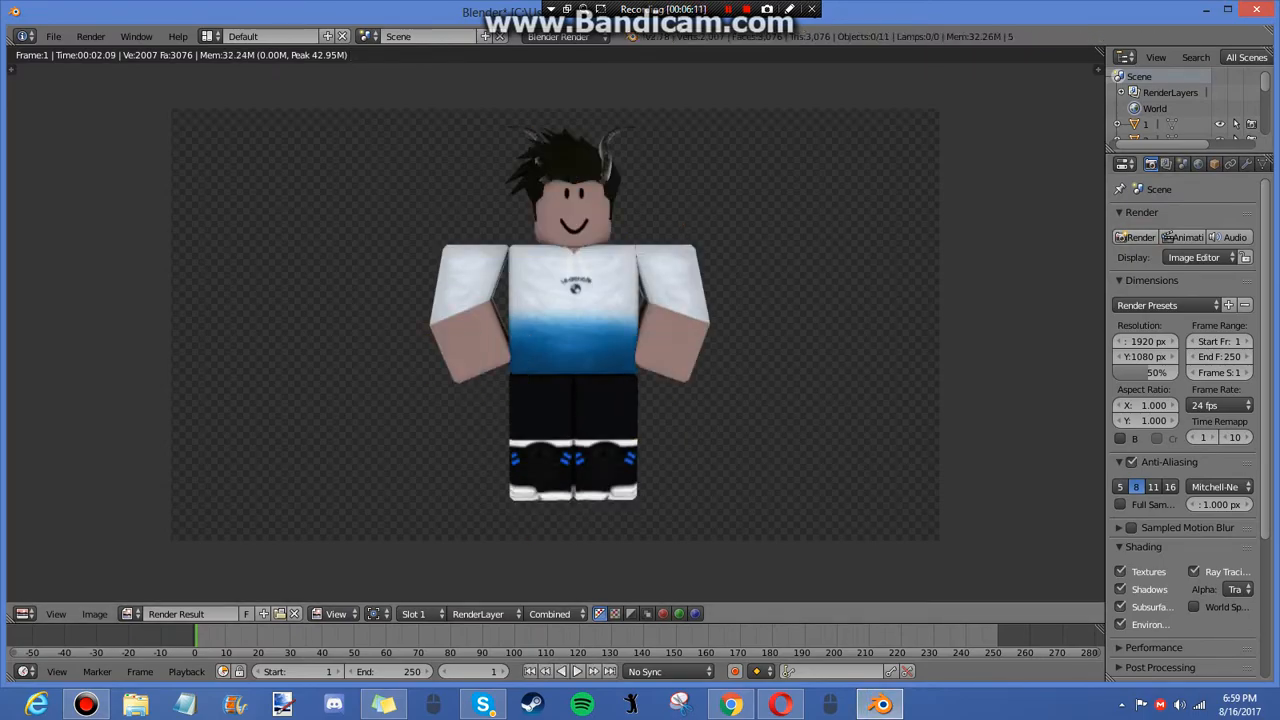
# Step: Render the posed character and save the render as an image file
pyautogui.click(52, 36)
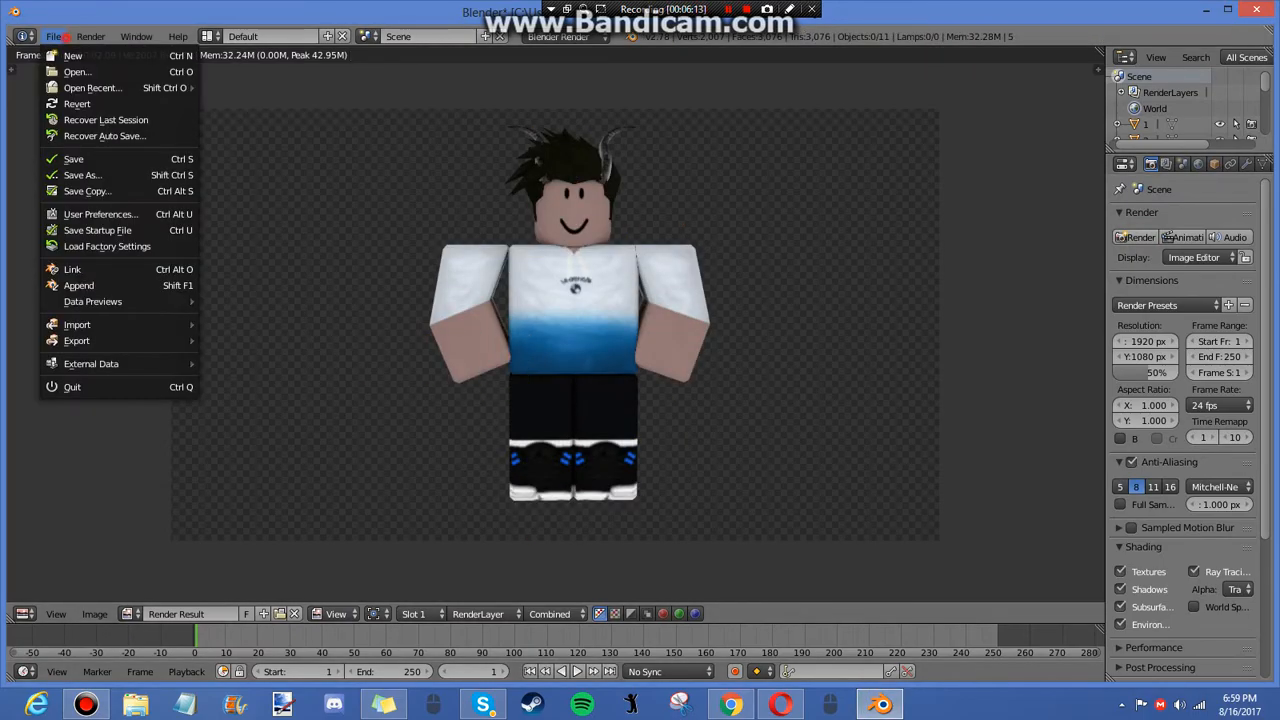
pyautogui.moveTo(76, 324)
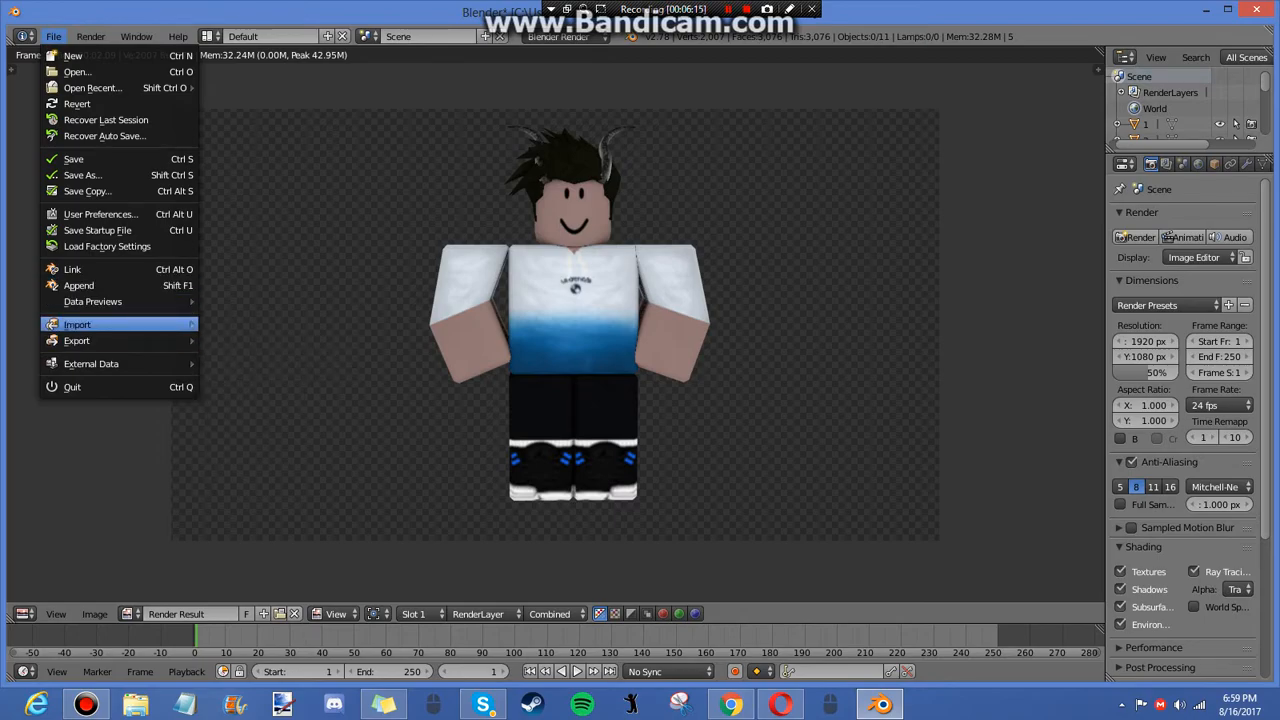
pyautogui.click(76, 324)
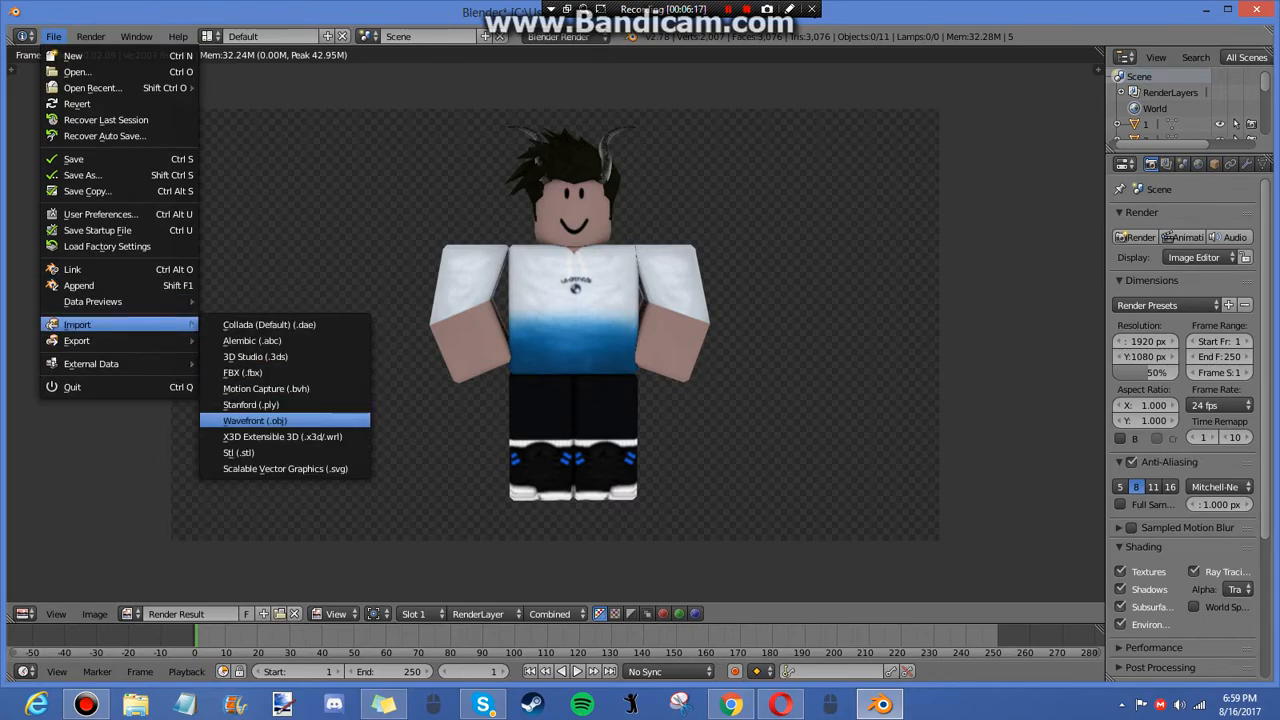
pyautogui.moveTo(96, 230)
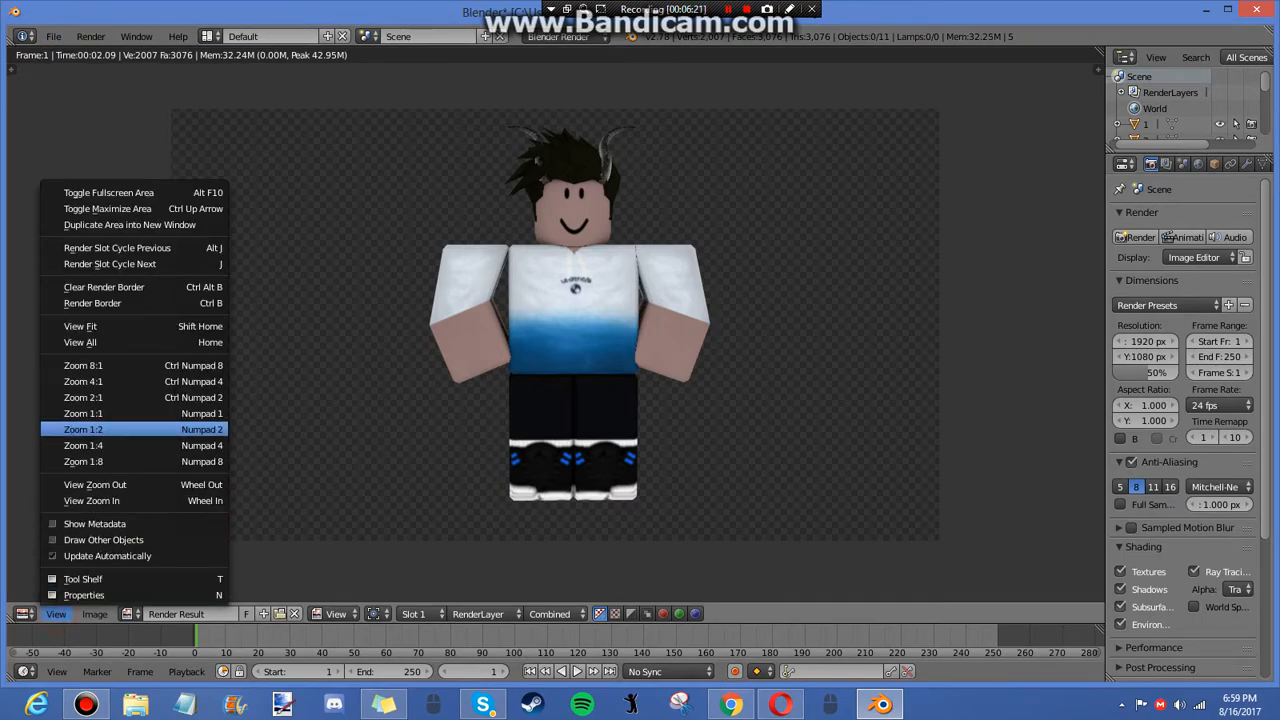
pyautogui.moveTo(84, 380)
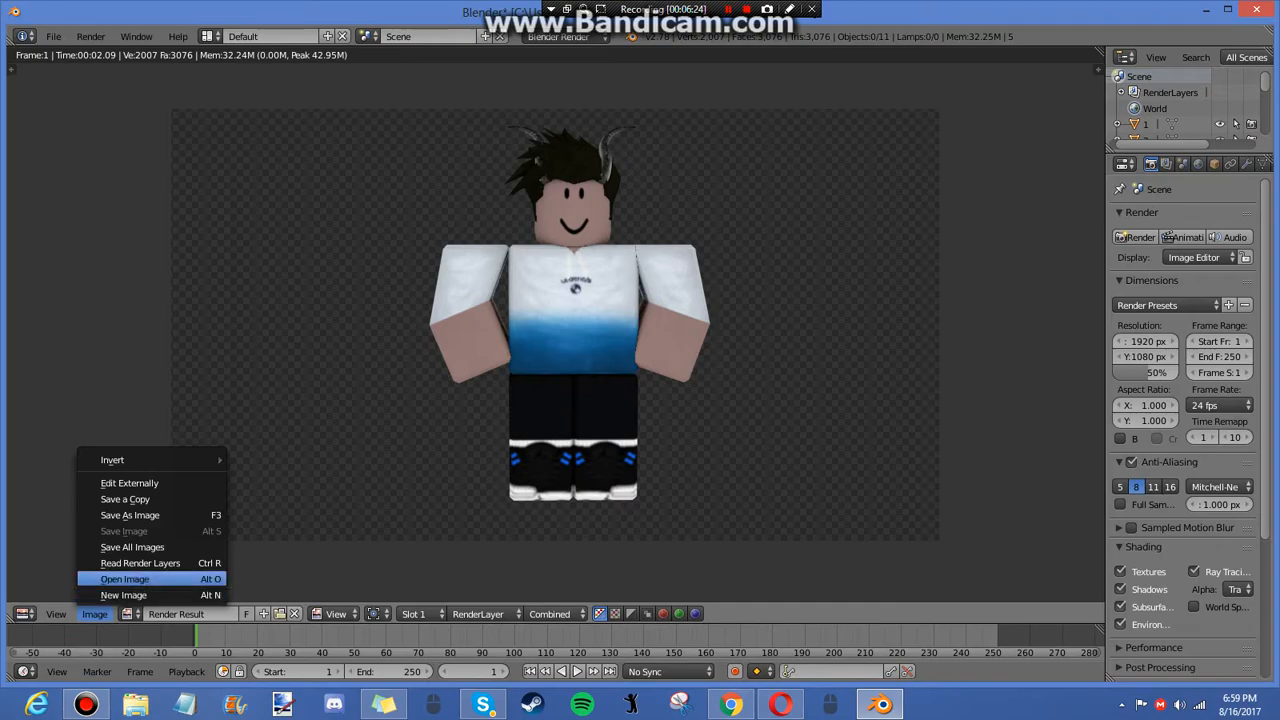
pyautogui.moveTo(130, 516)
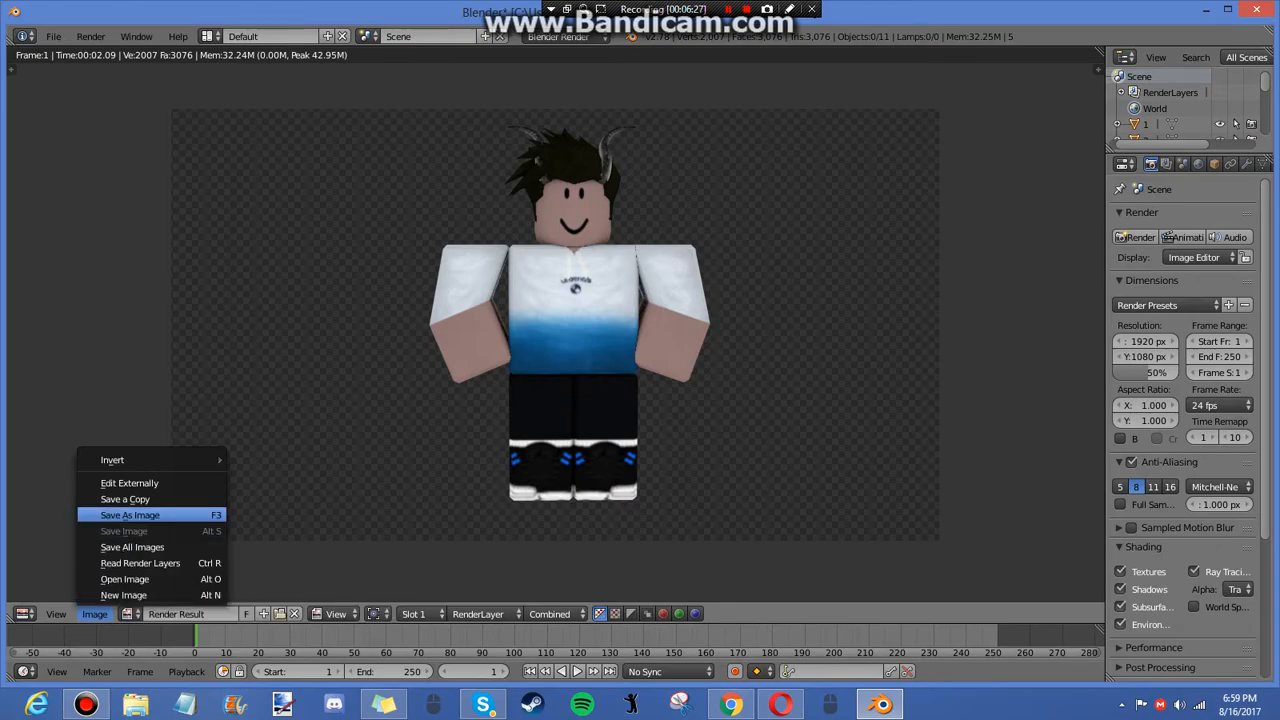
pyautogui.click(130, 516)
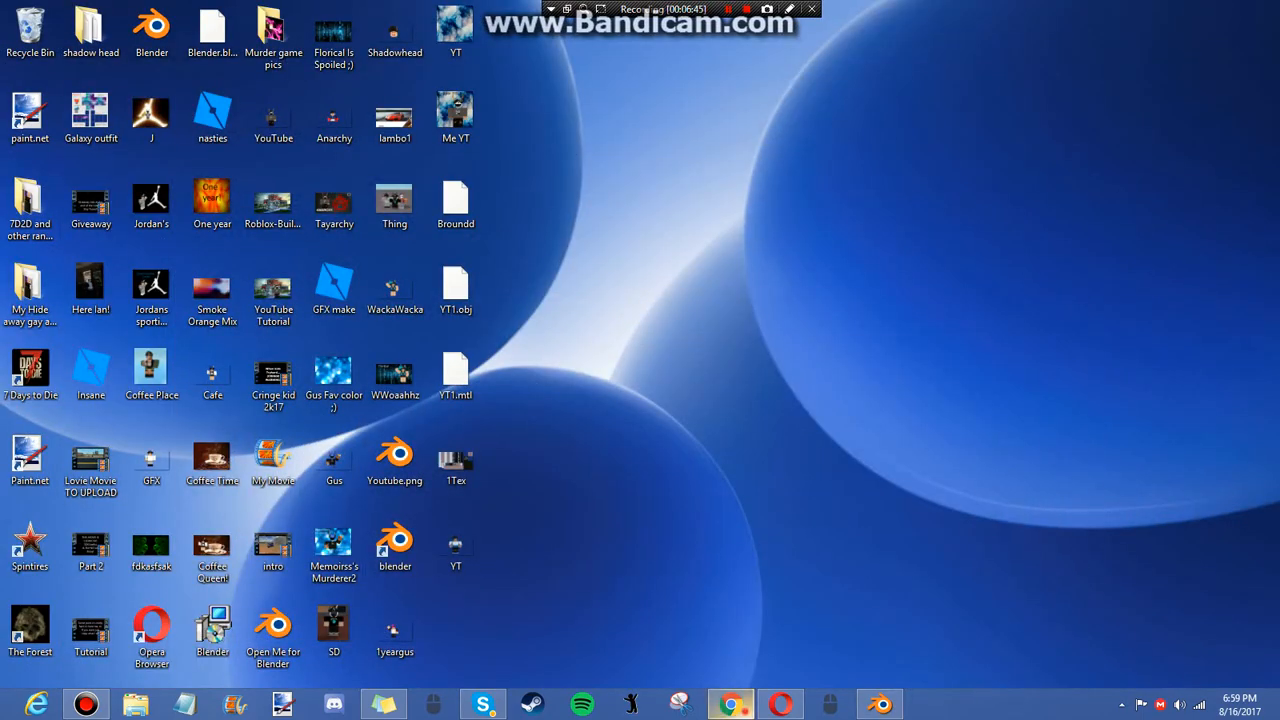
# Step: Go to PicMonkey in Chrome, then search a new tab for cool backgrounds
pyautogui.click(730, 704)
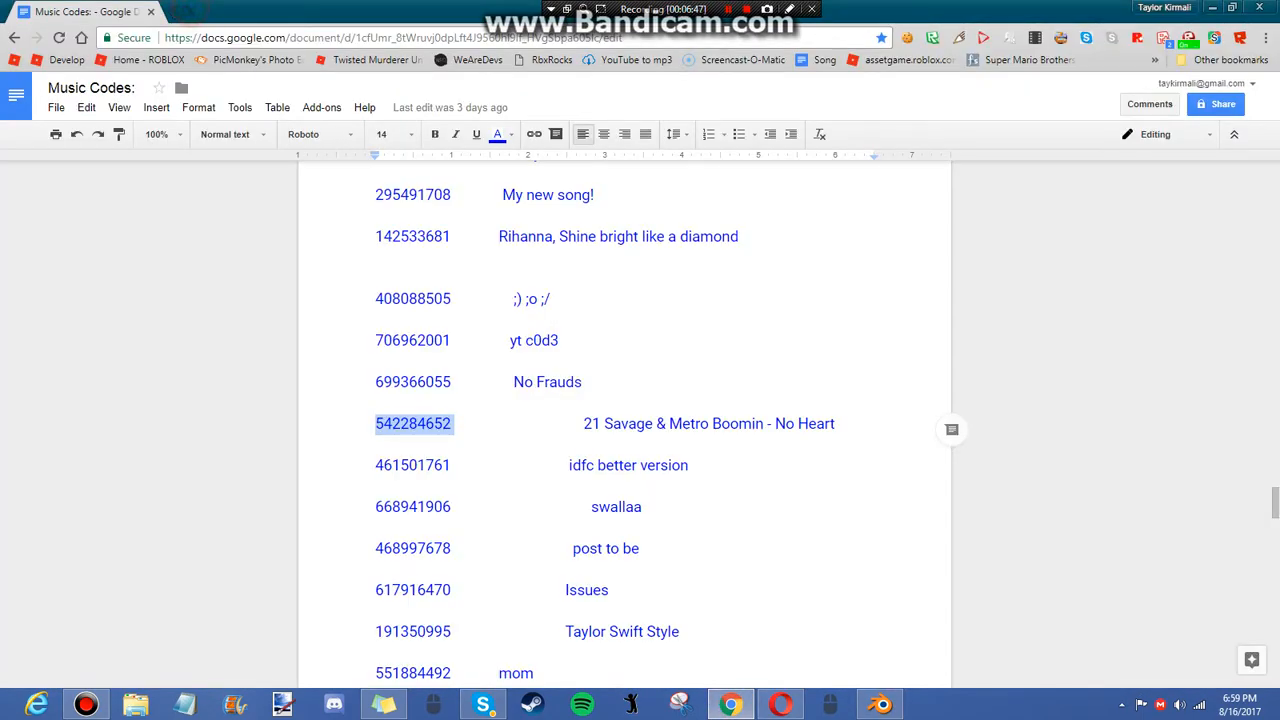
pyautogui.click(252, 60)
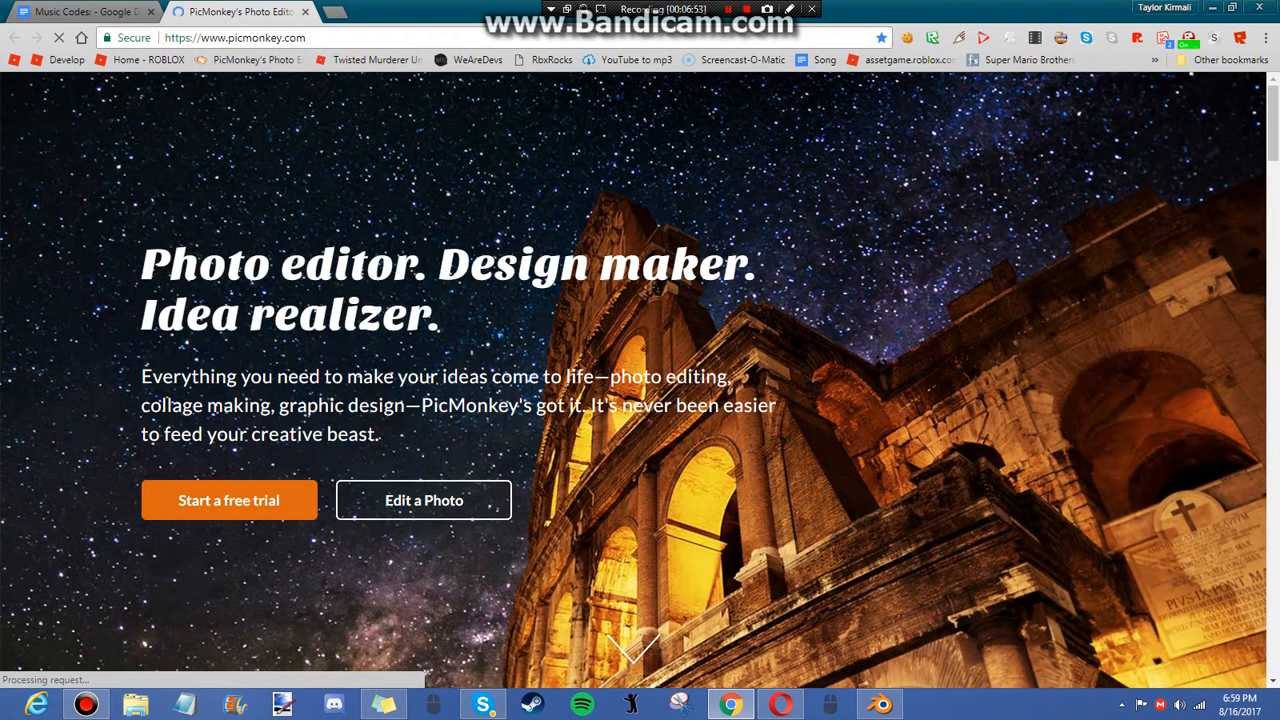
pyautogui.click(396, 12)
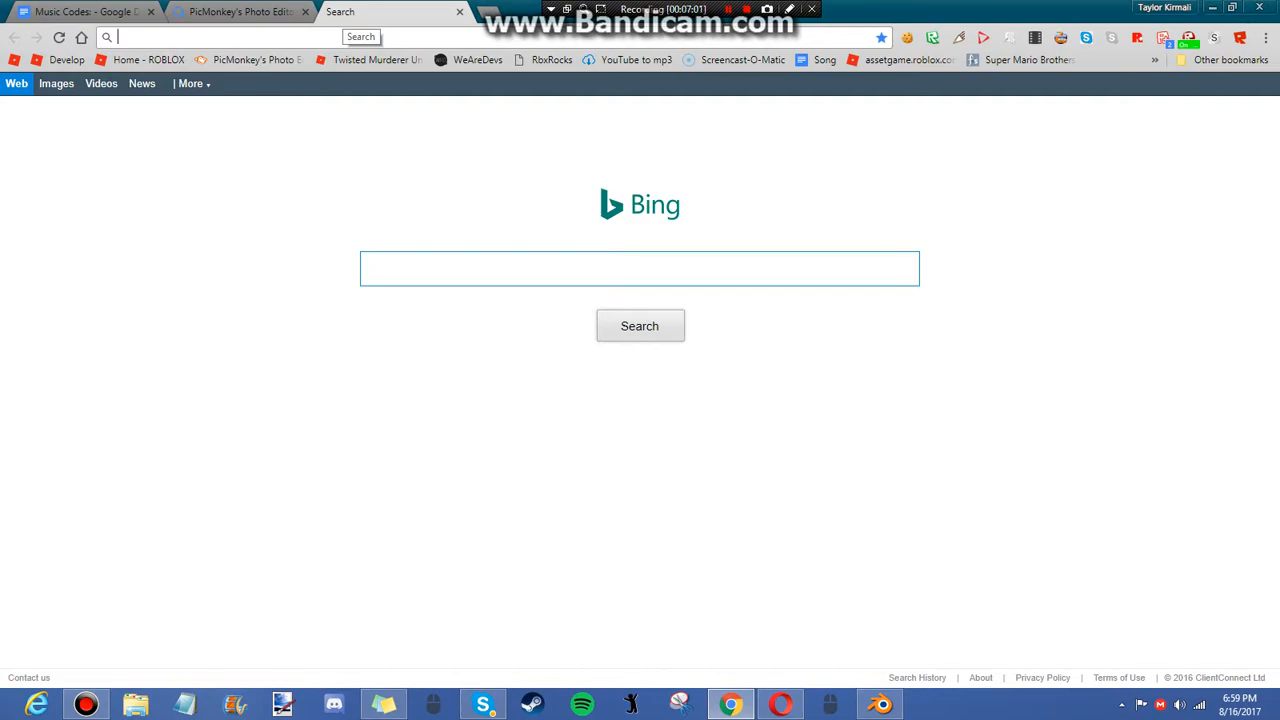
pyautogui.write('tmblr')
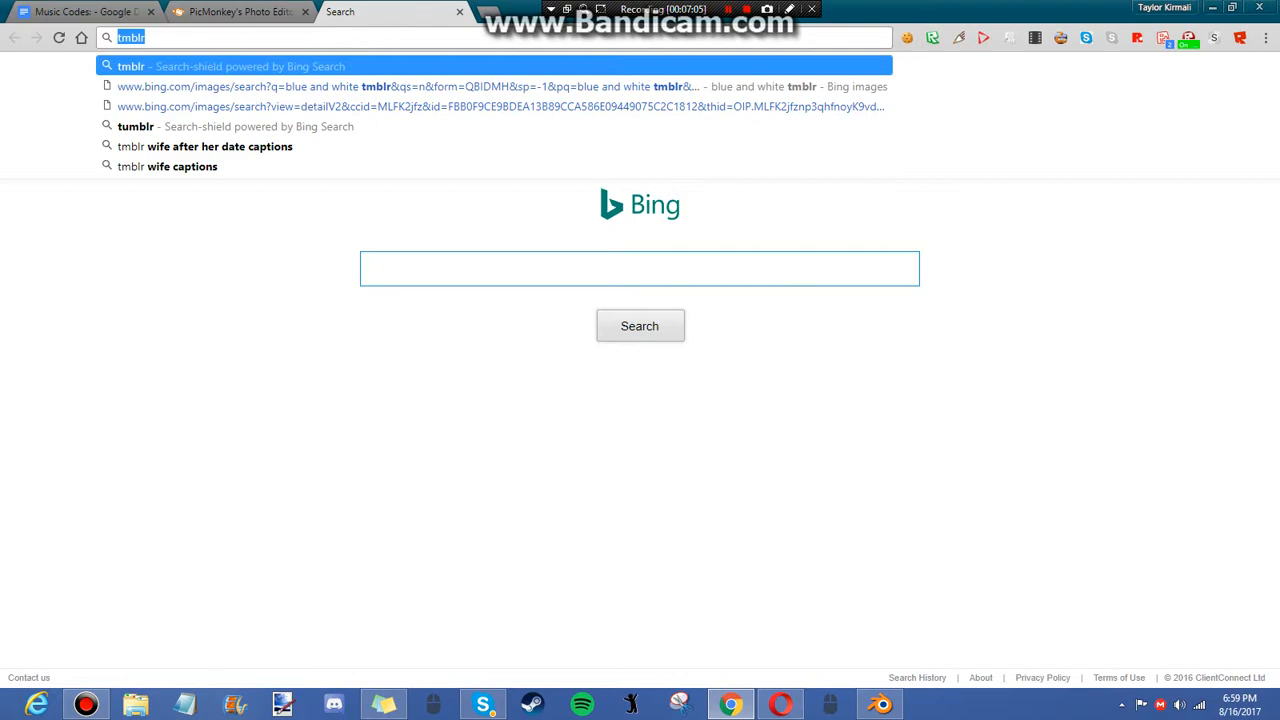
pyautogui.write('Cool backgrou')
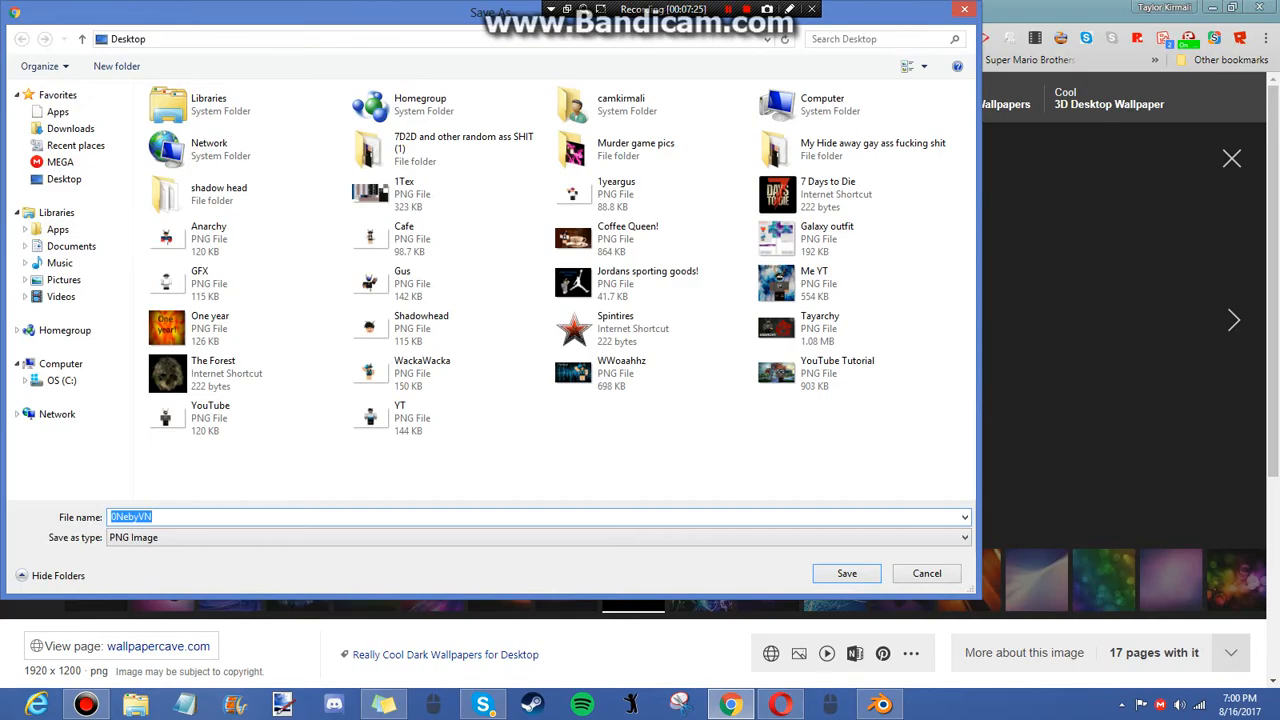
# Step: Save the rainbow soundwave image as YT2 and return to the PicMonkey start page
pyautogui.write('YT2')
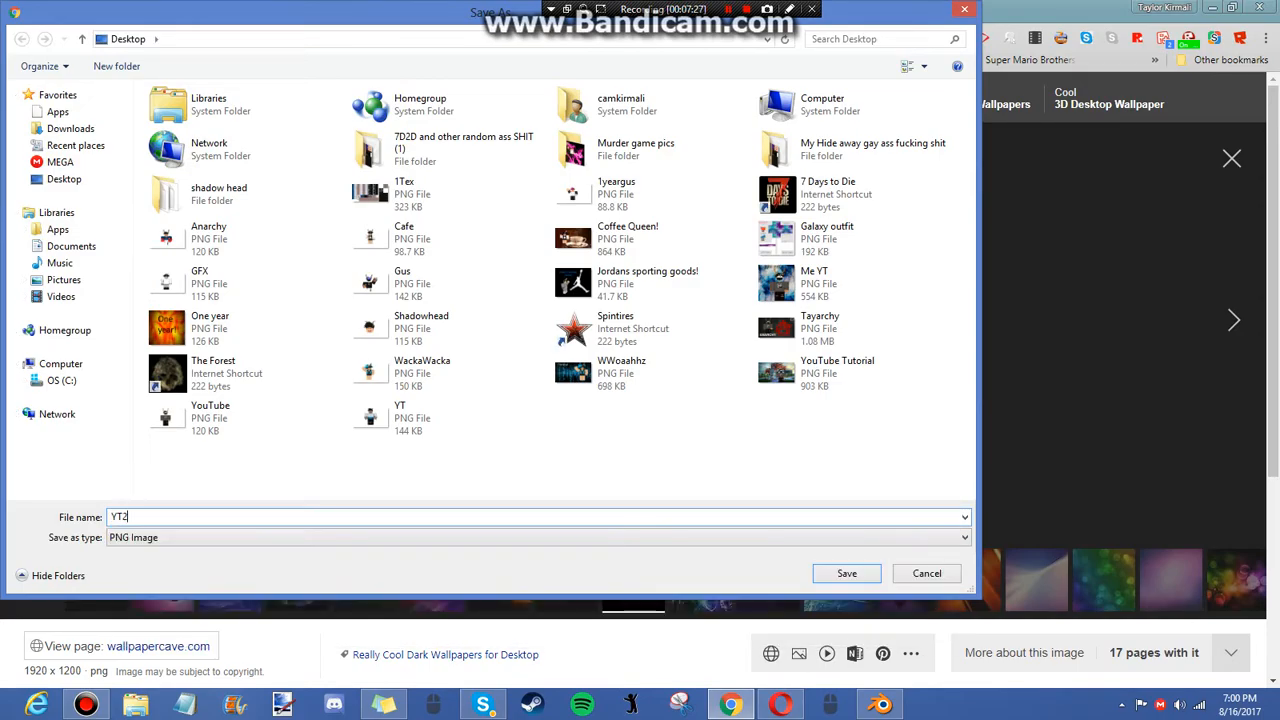
pyautogui.click(926, 572)
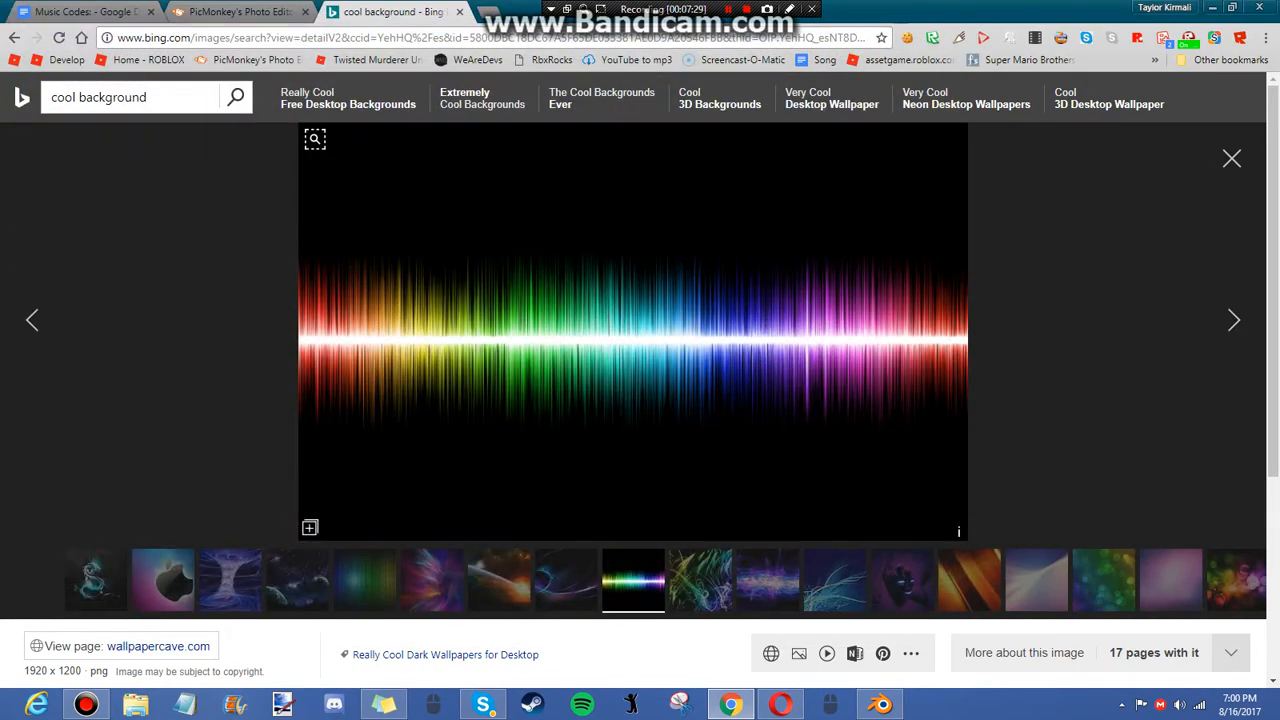
pyautogui.click(240, 12)
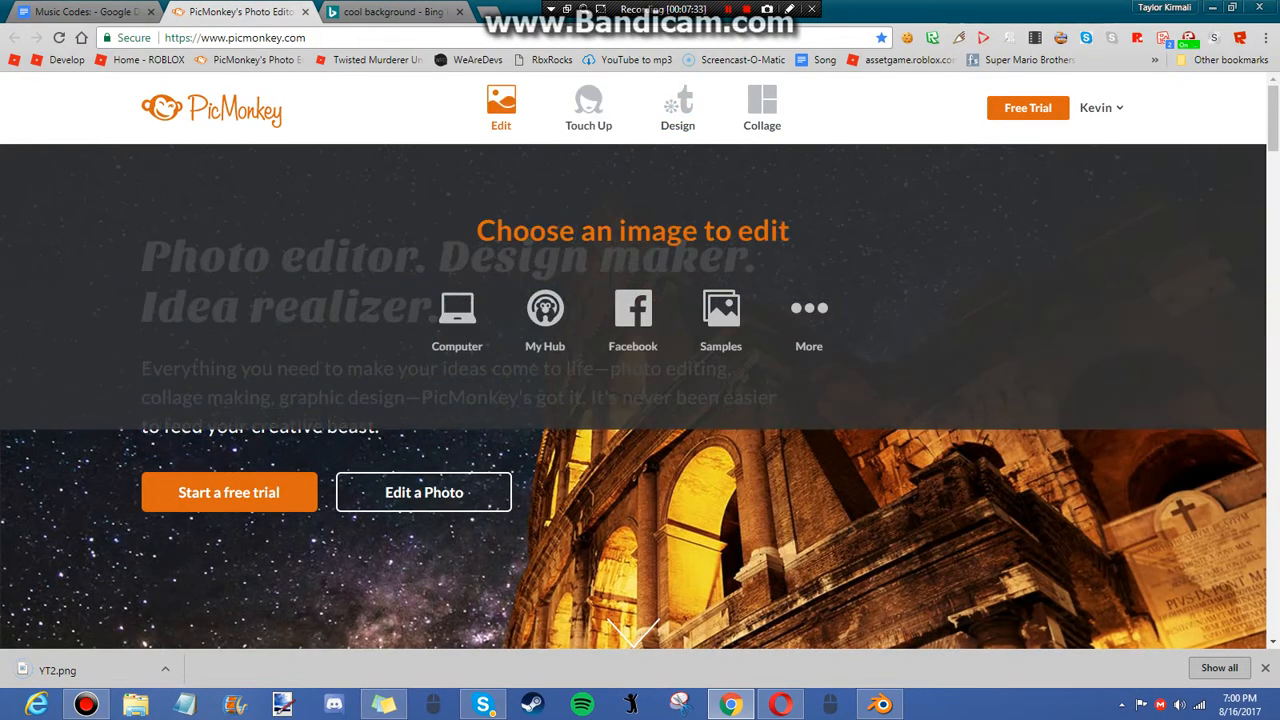
# Step: Load YT2.png from the computer and add the character render as an overlay on top
pyautogui.click(456, 316)
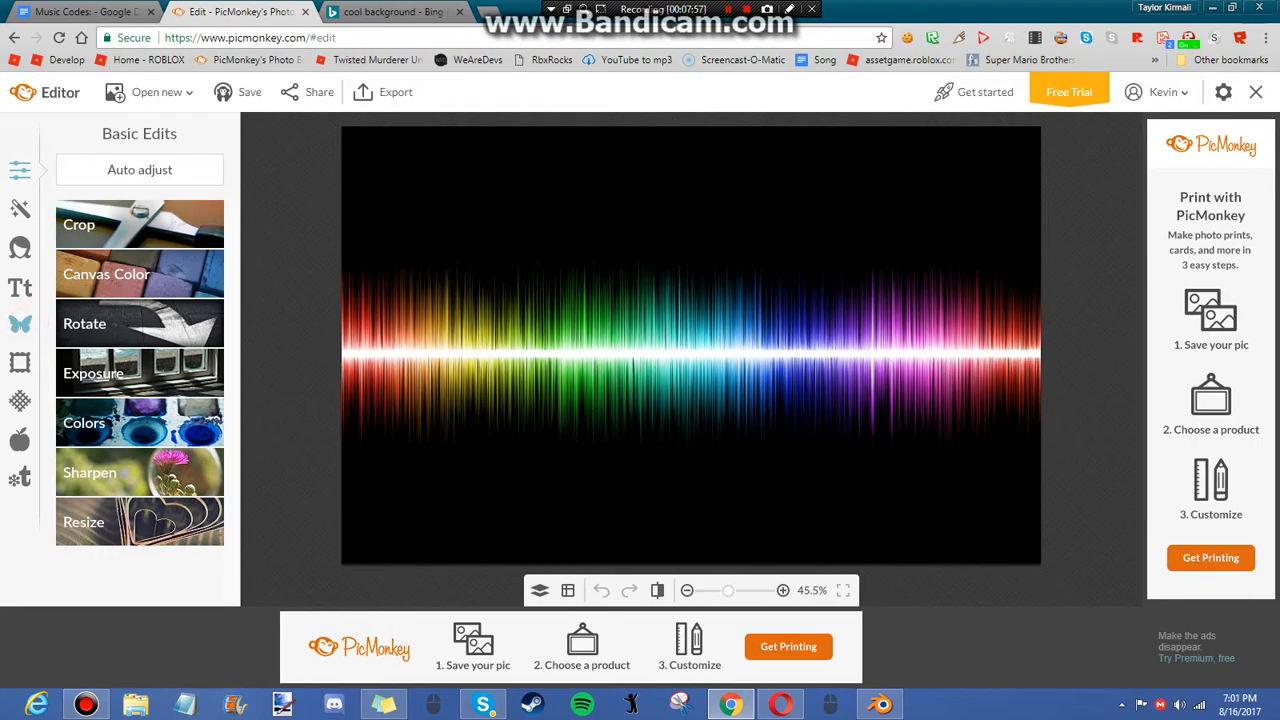
pyautogui.click(20, 324)
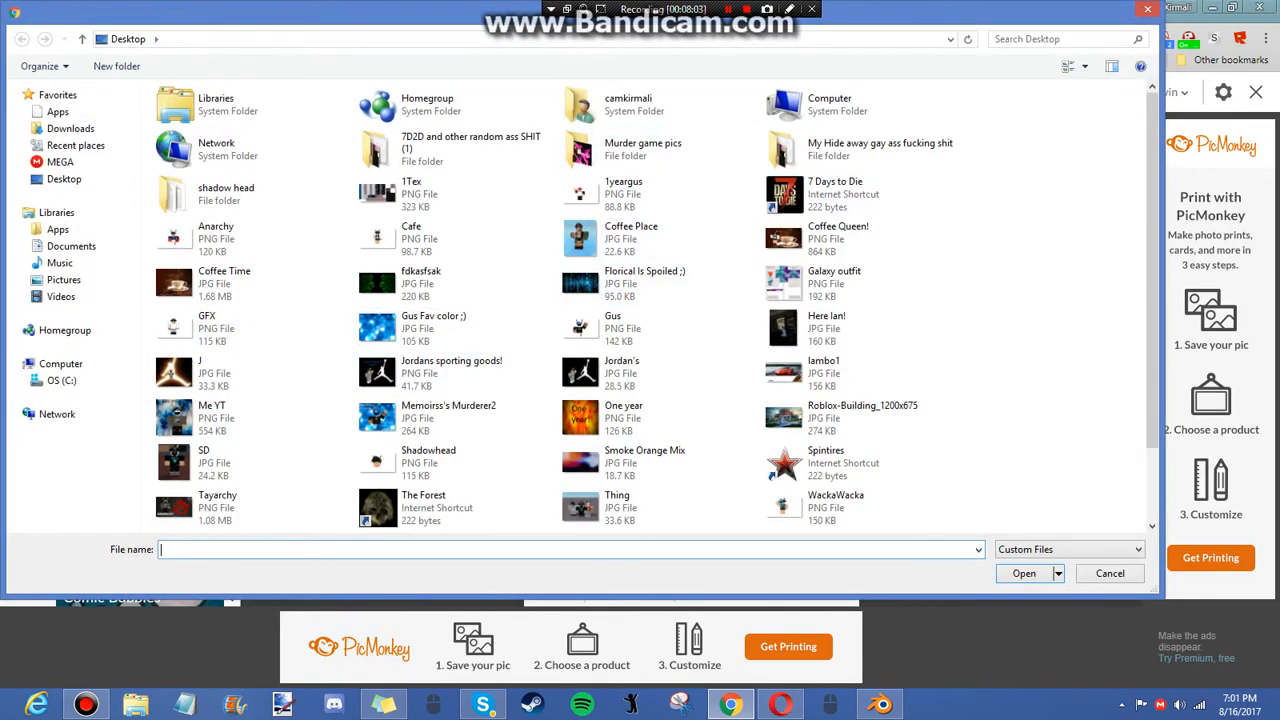
pyautogui.scroll(-3)
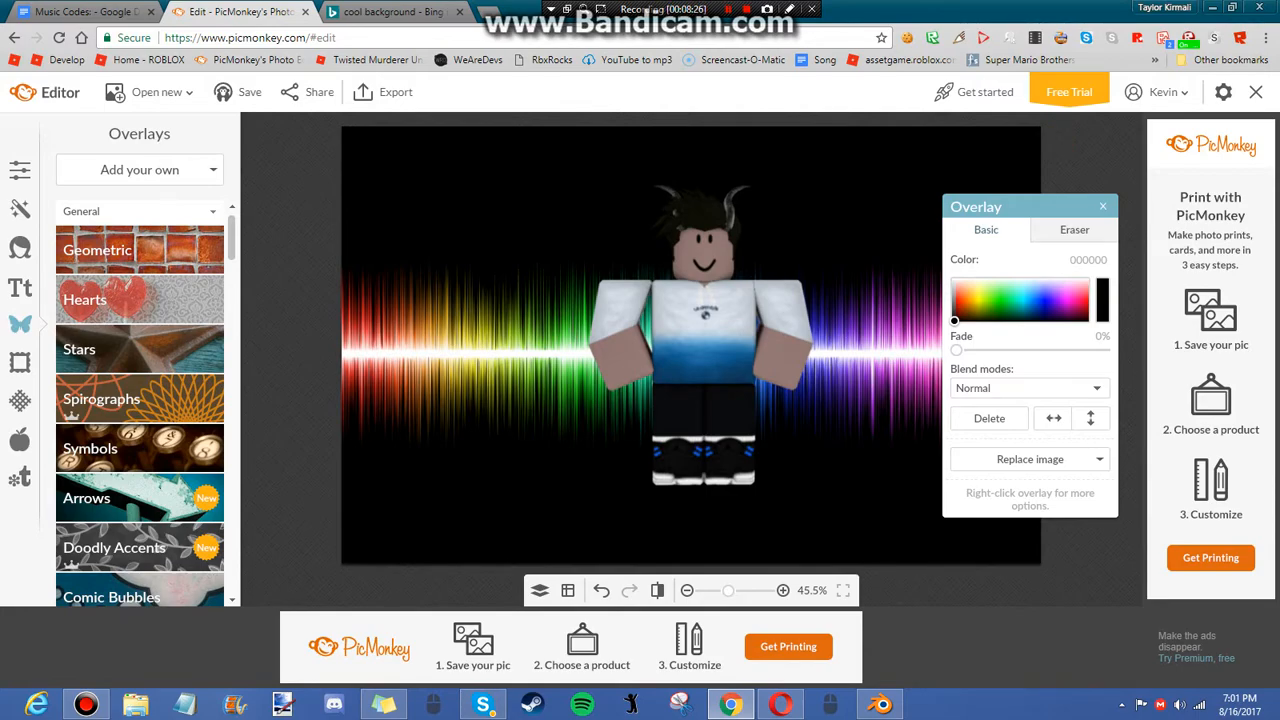
pyautogui.click(1104, 206)
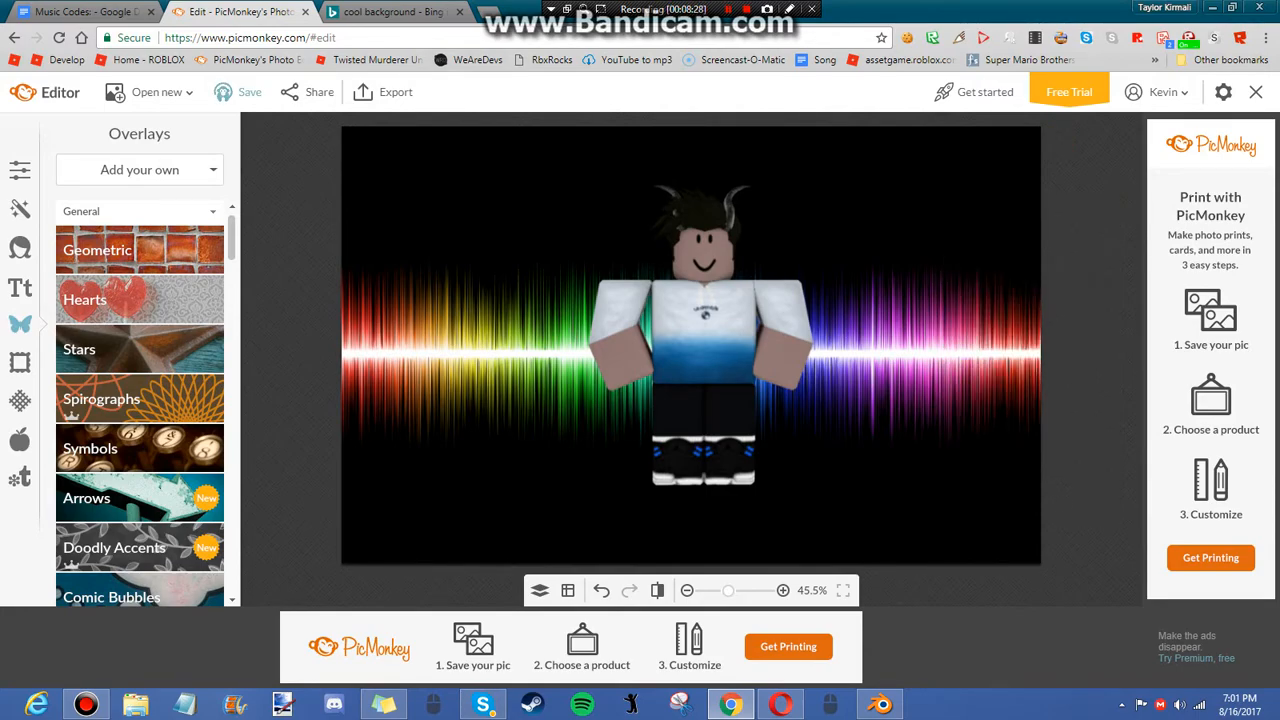
pyautogui.moveTo(396, 92)
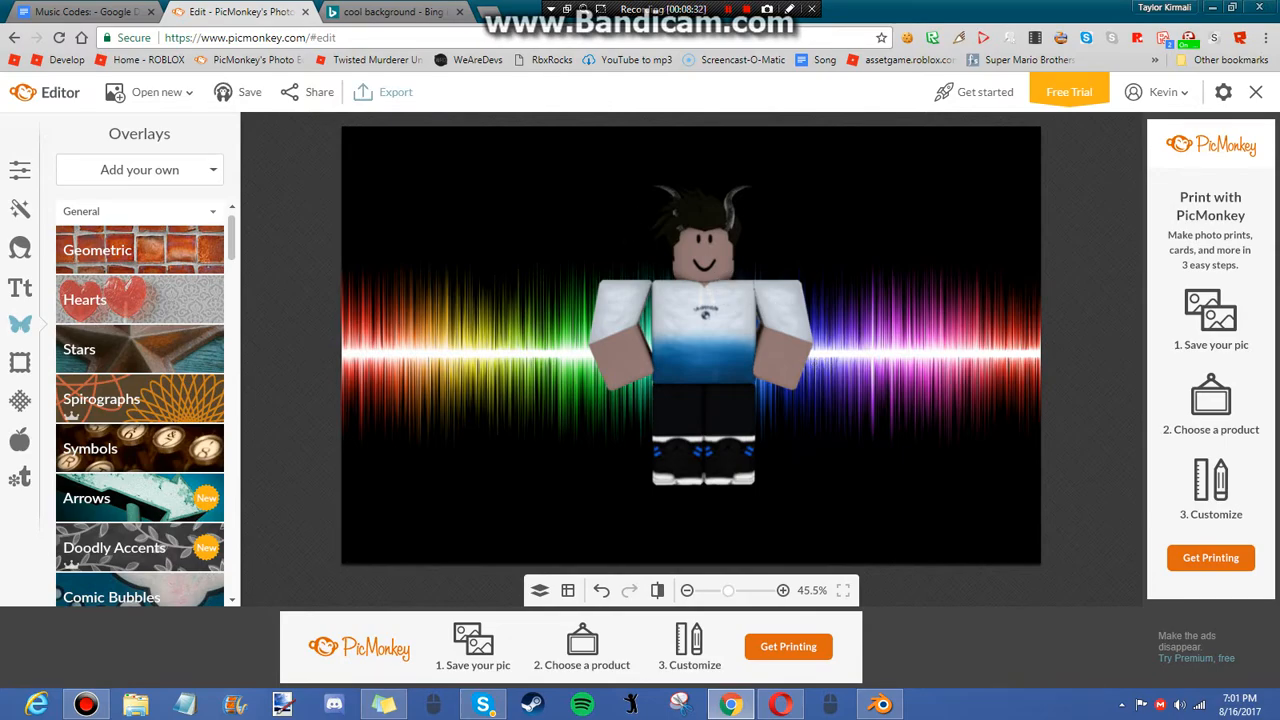
# Step: Set the export format to .png and rename the image to 'YT tutorial'
pyautogui.click(396, 92)
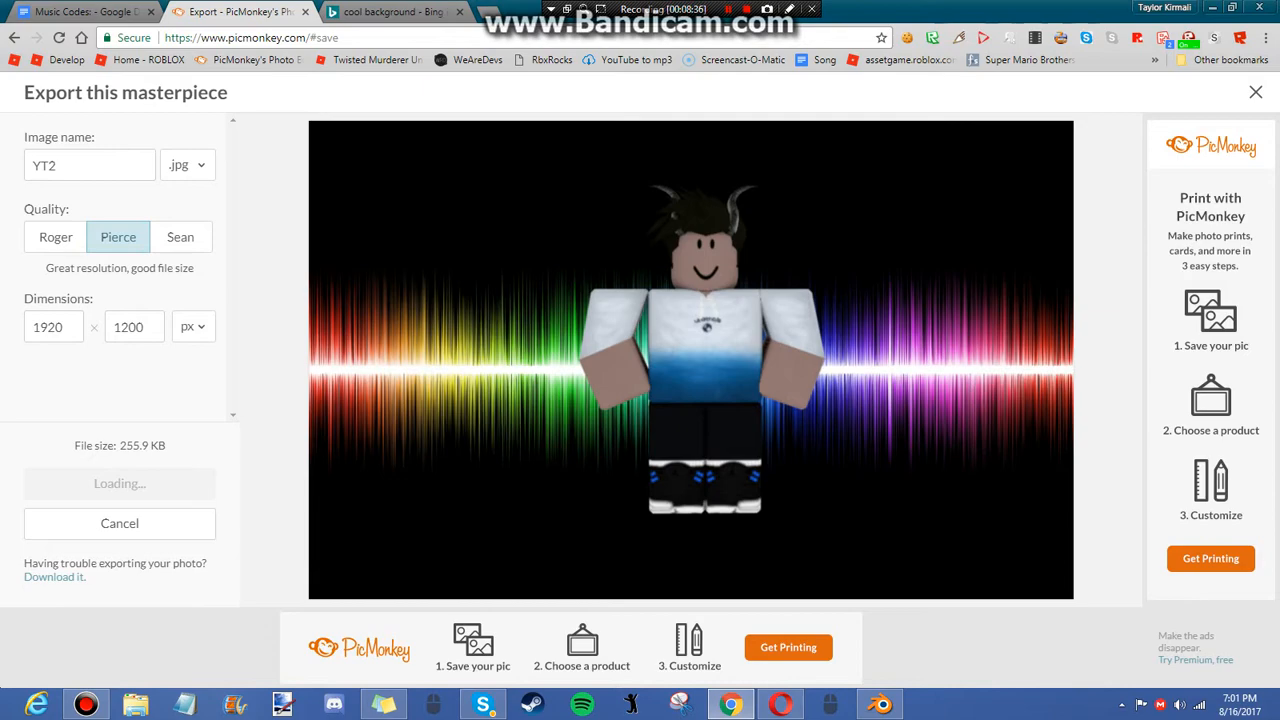
pyautogui.click(188, 164)
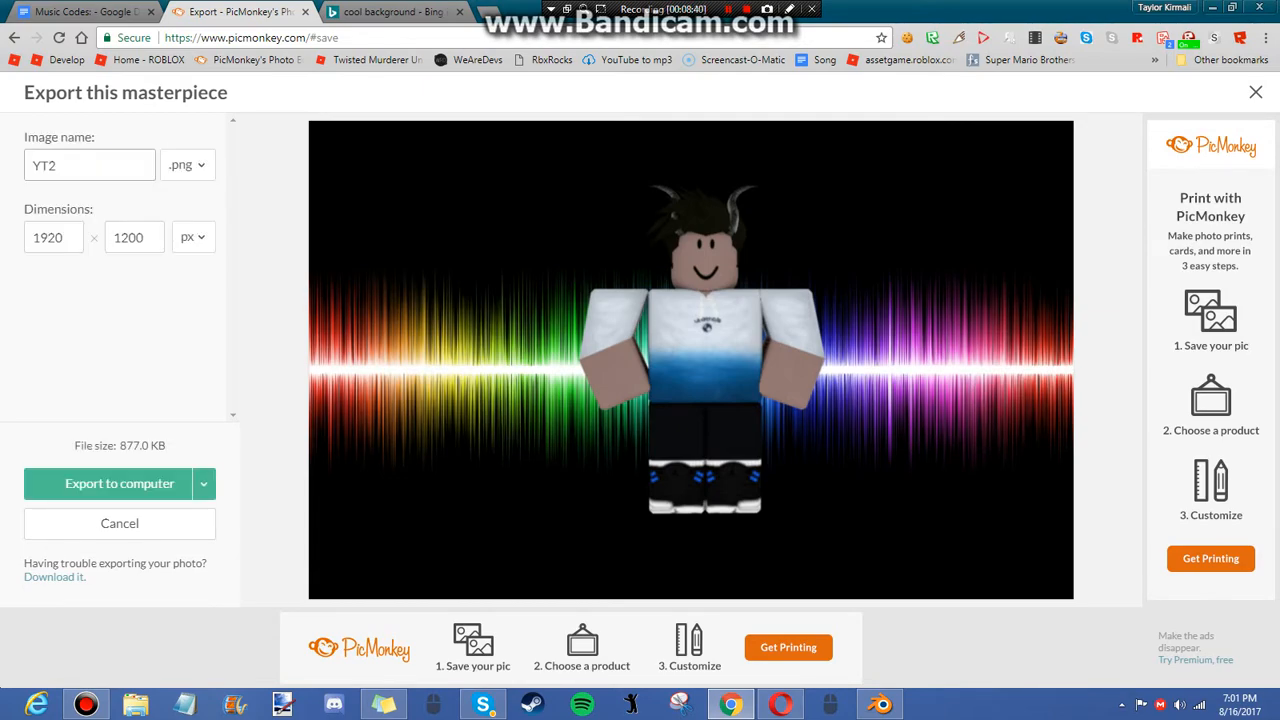
pyautogui.tripleClick(88, 164)
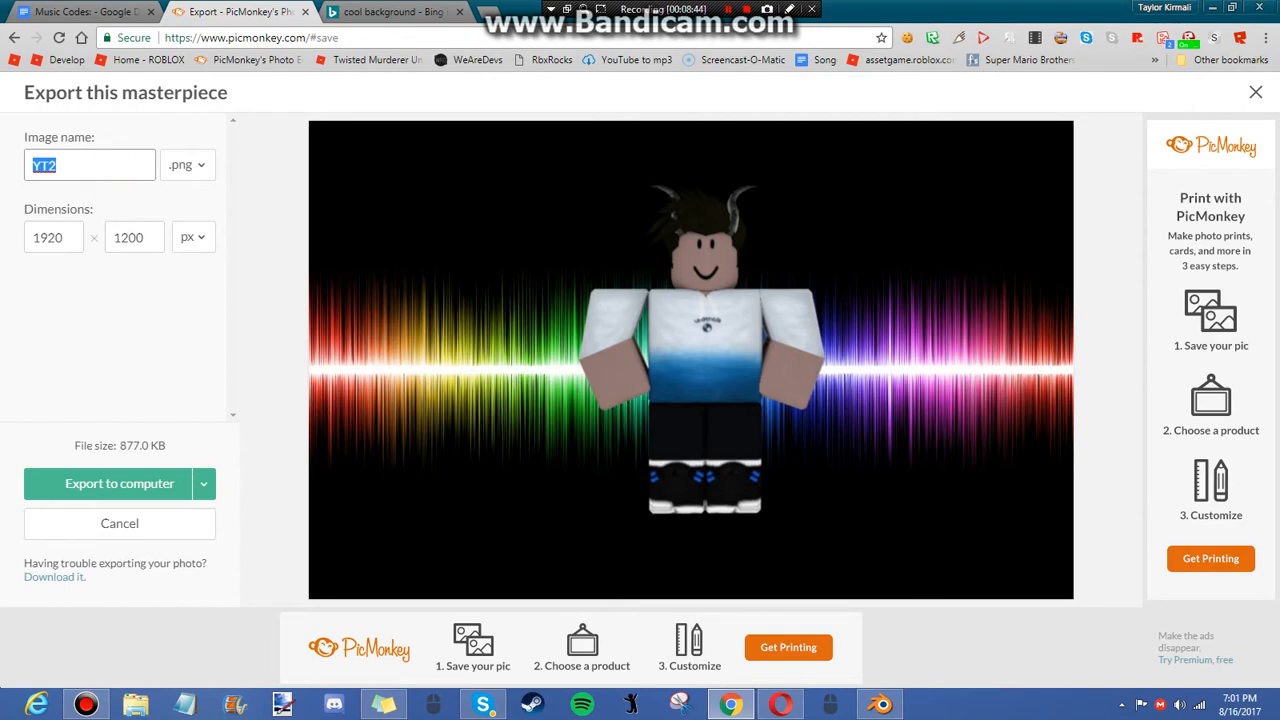
pyautogui.write('YT t')
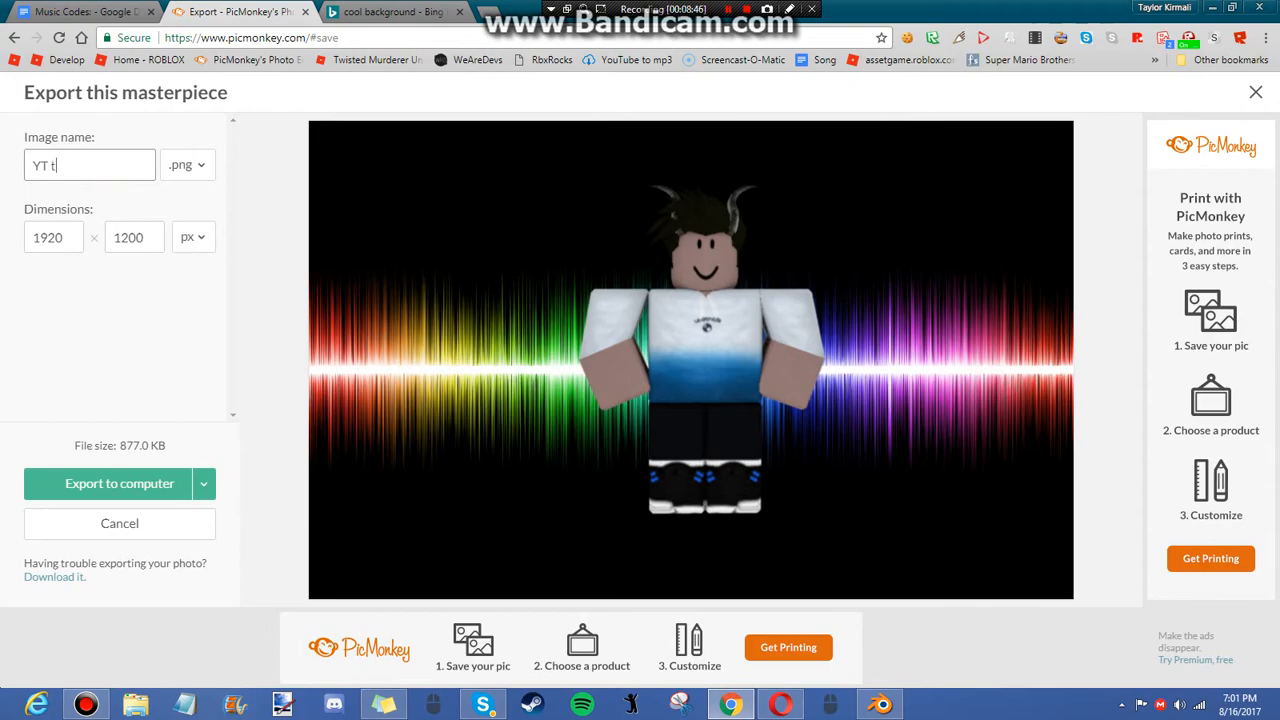
pyautogui.write('utorial')
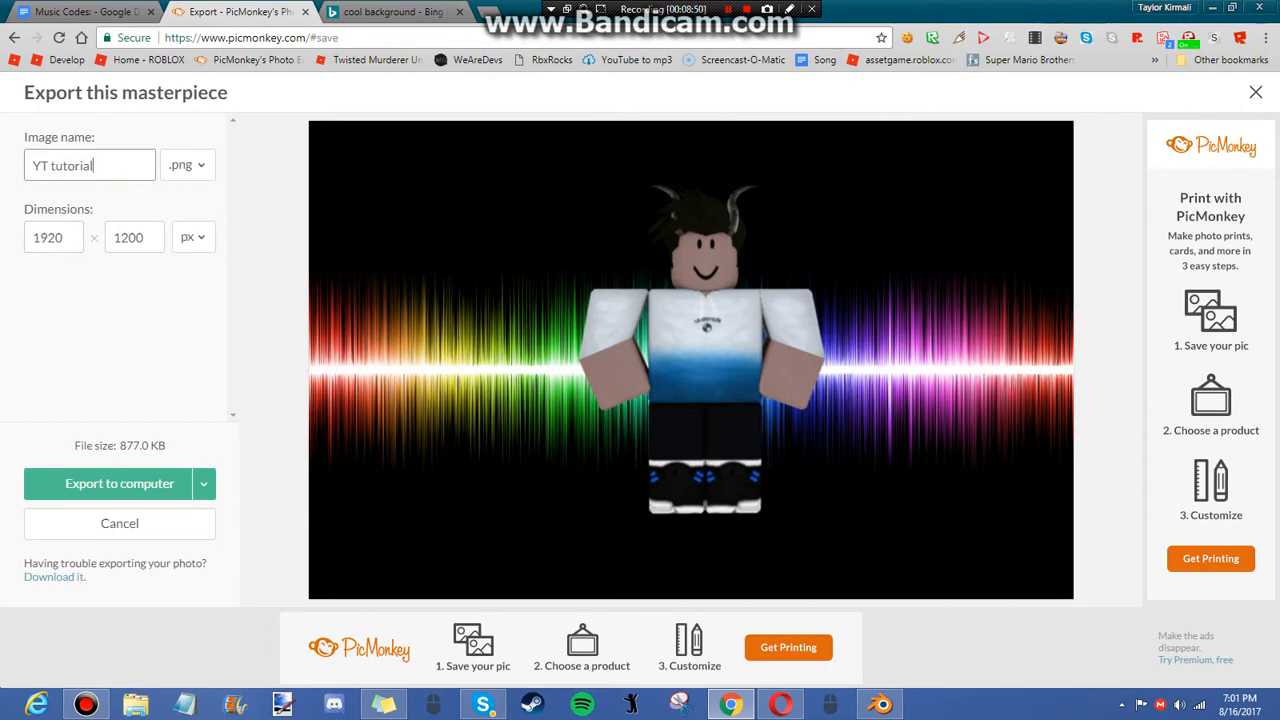
# Step: Export 'YT tutorial' to the computer, saving it to the Desktop
pyautogui.click(120, 482)
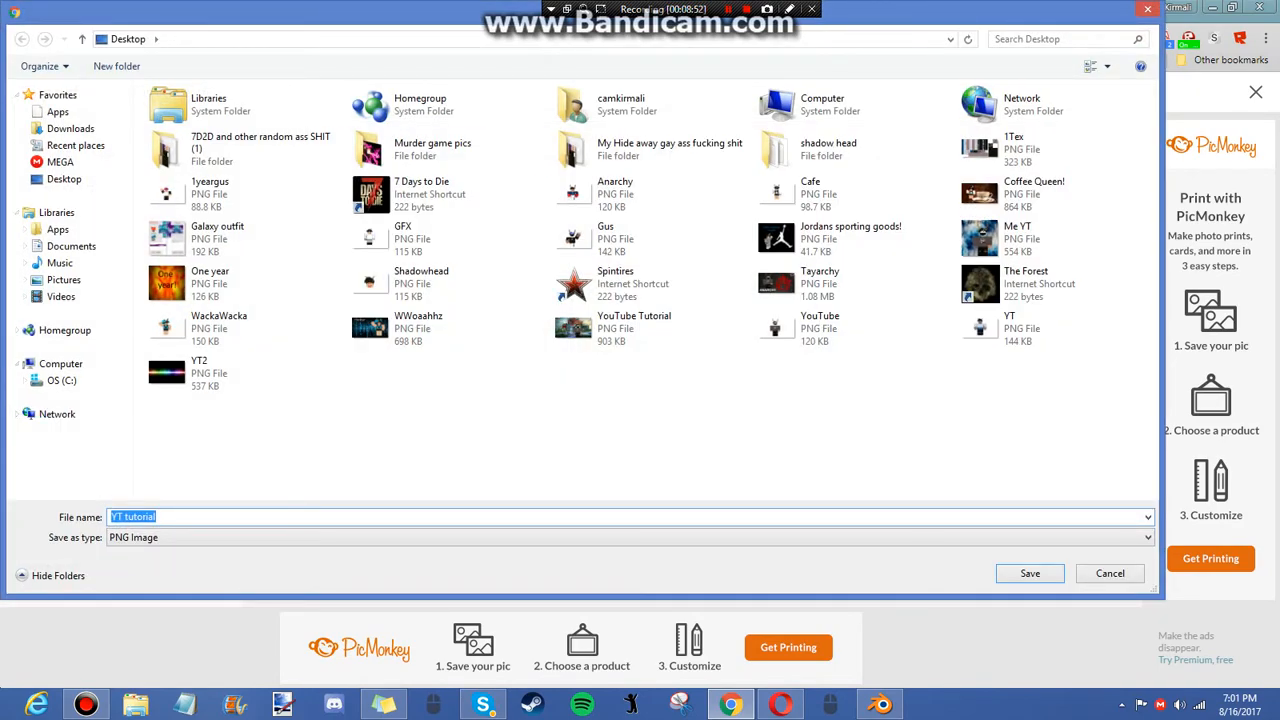
pyautogui.click(1028, 572)
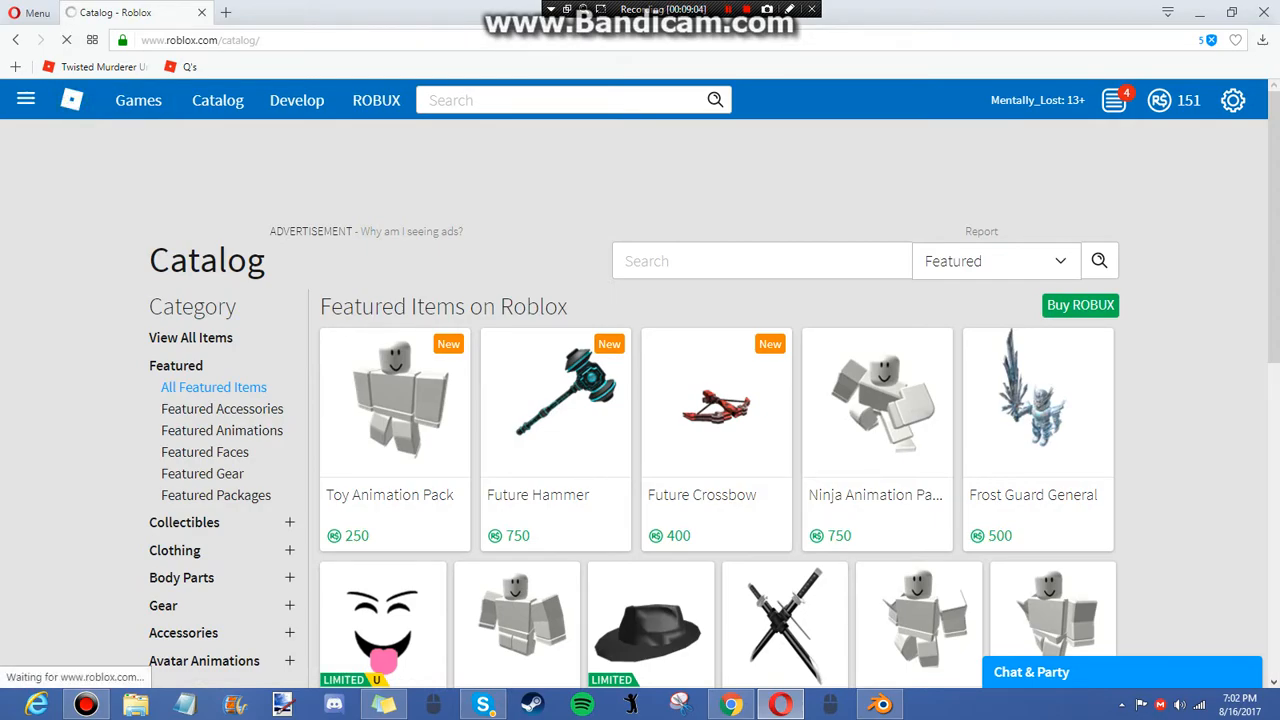
# Step: Browse the Roblox home page's friends and recently played games before returning to PicMonkey
pyautogui.click(72, 100)
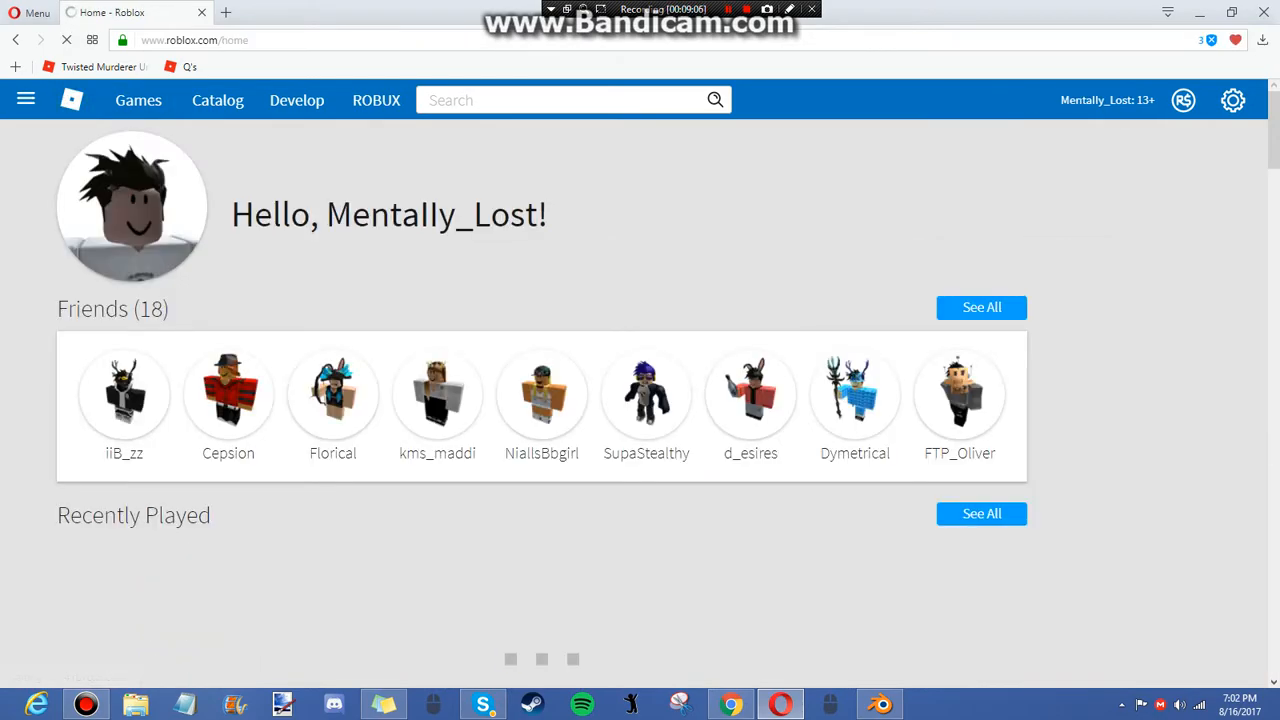
pyautogui.scroll(-3)
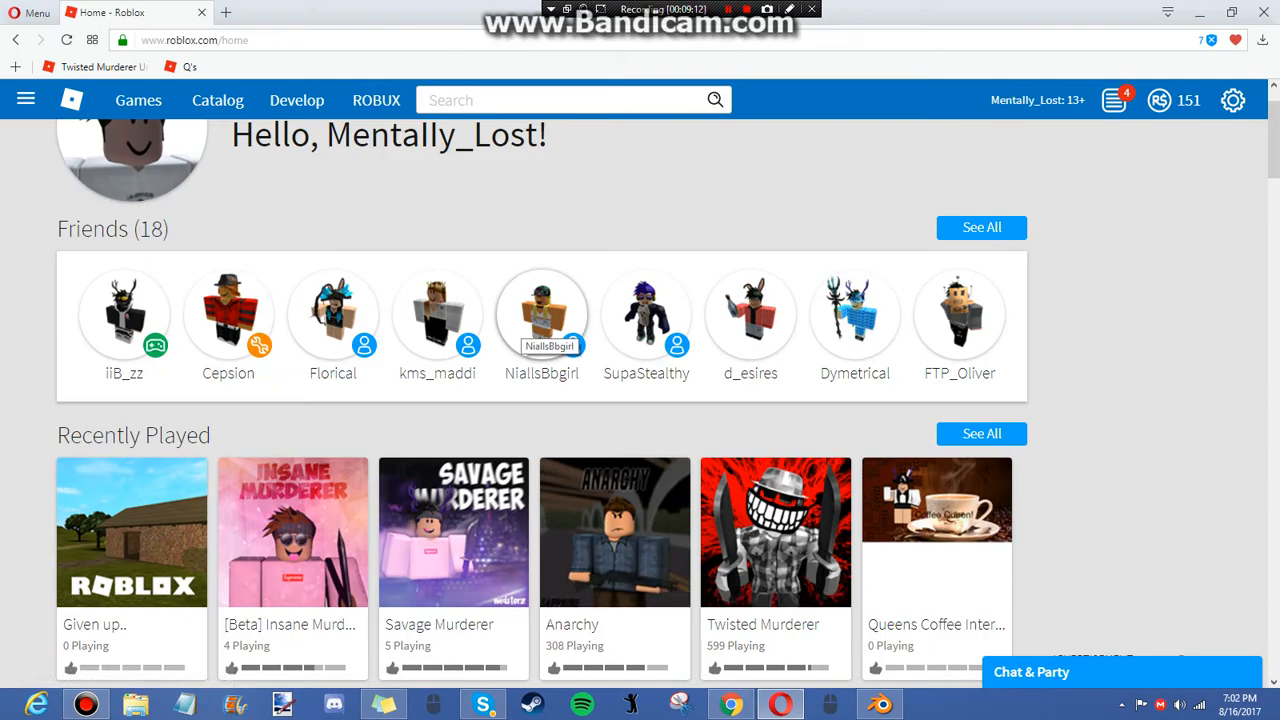
pyautogui.scroll(-3)
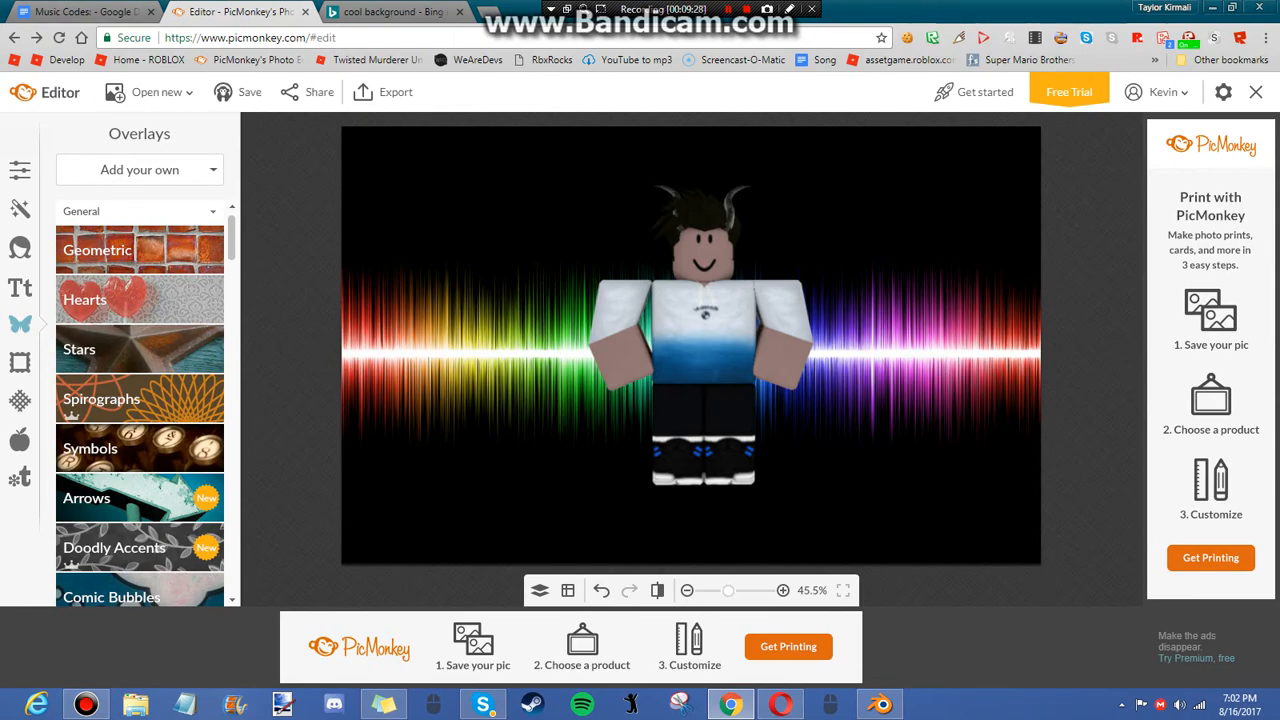
pyautogui.moveTo(692, 268)
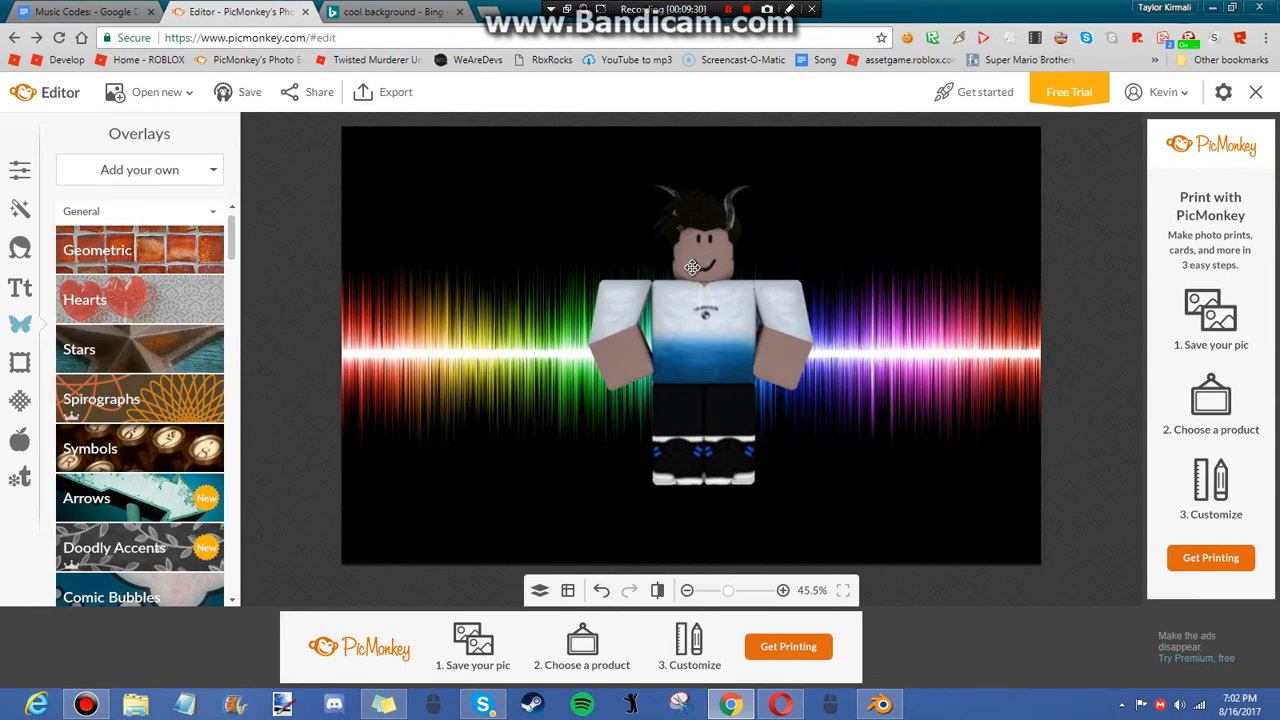
pyautogui.moveTo(752, 404)
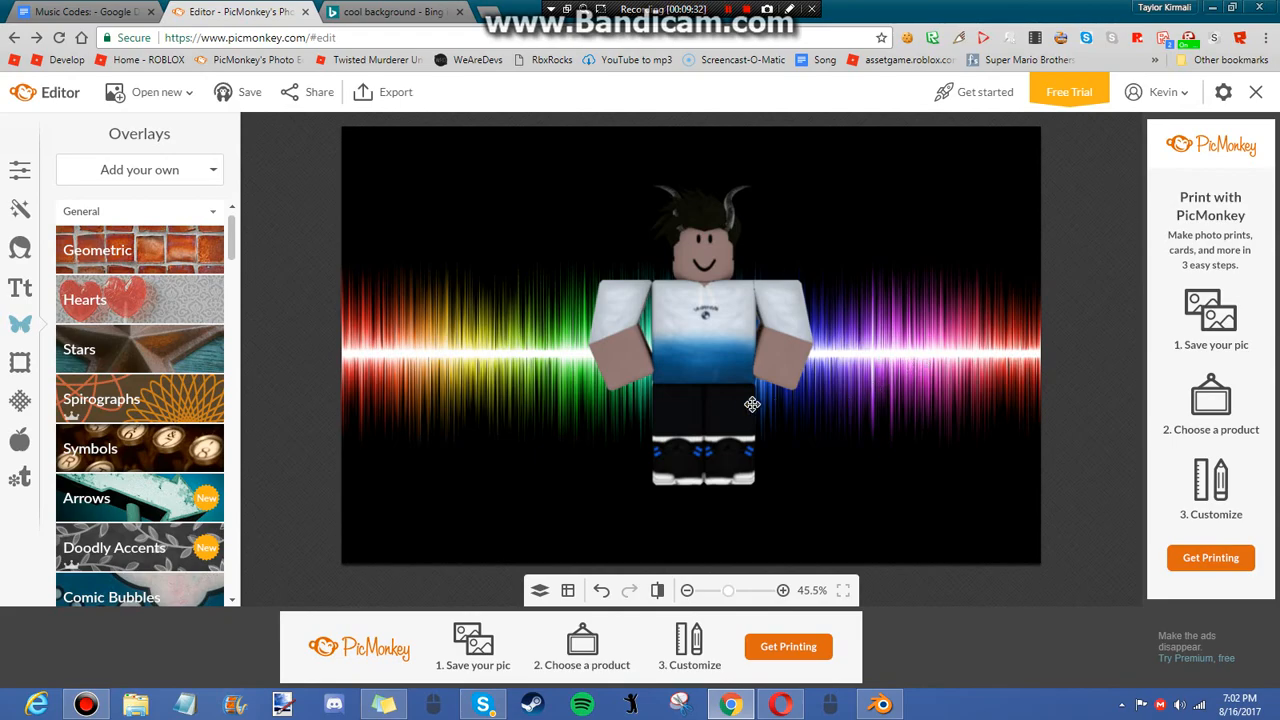
pyautogui.moveTo(752, 404)
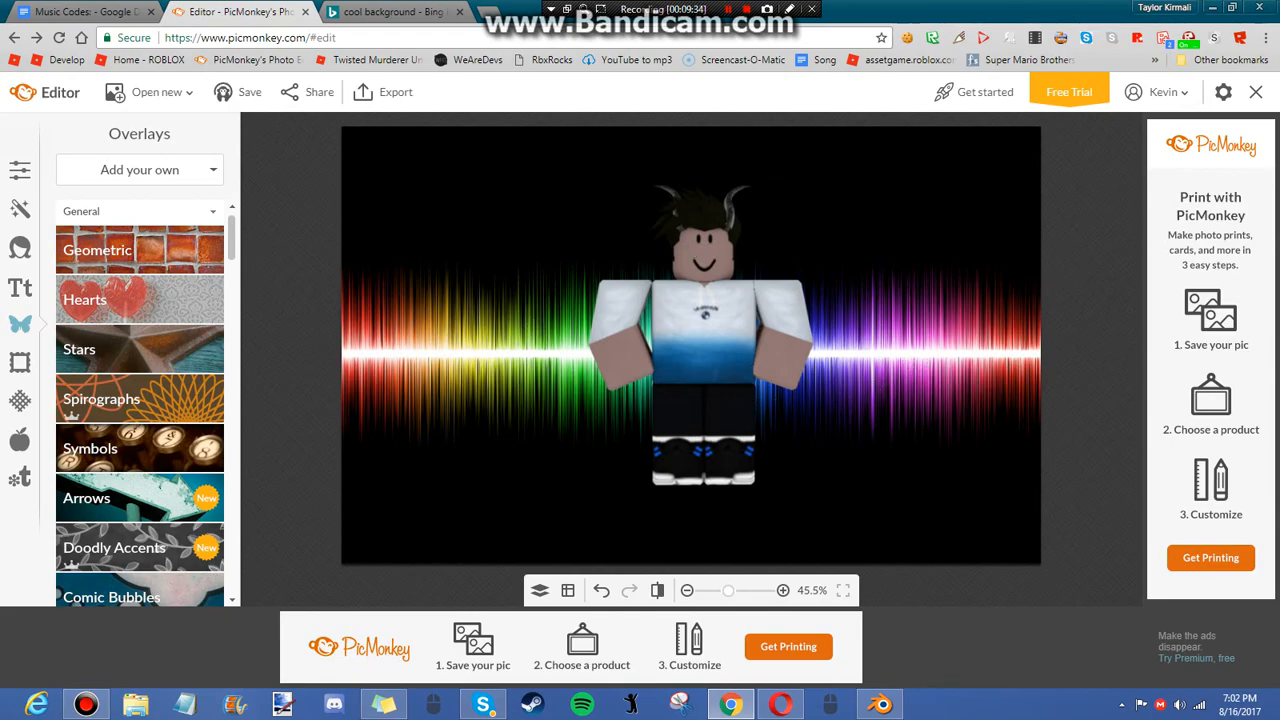